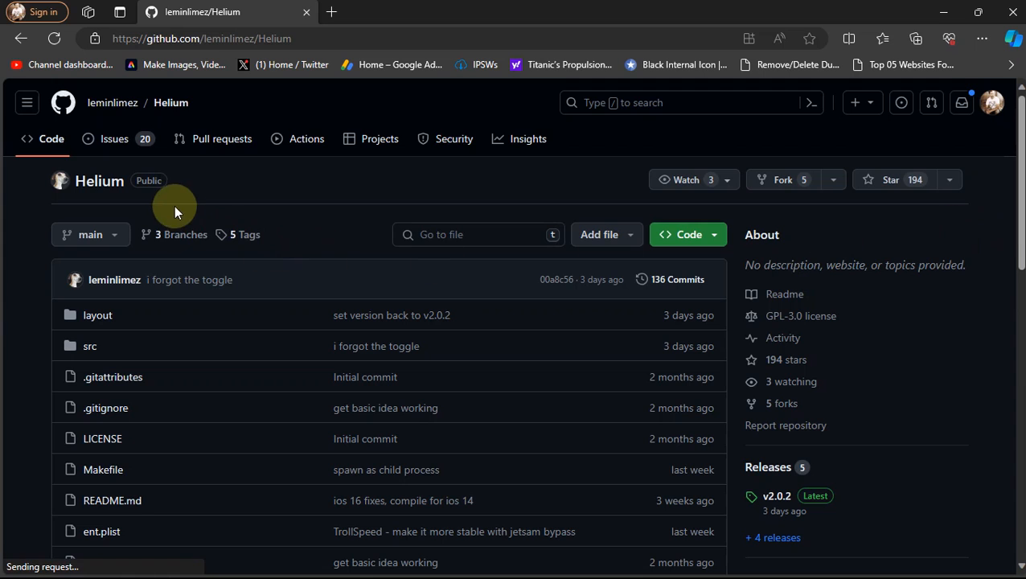
pyautogui.moveTo(971, 313)
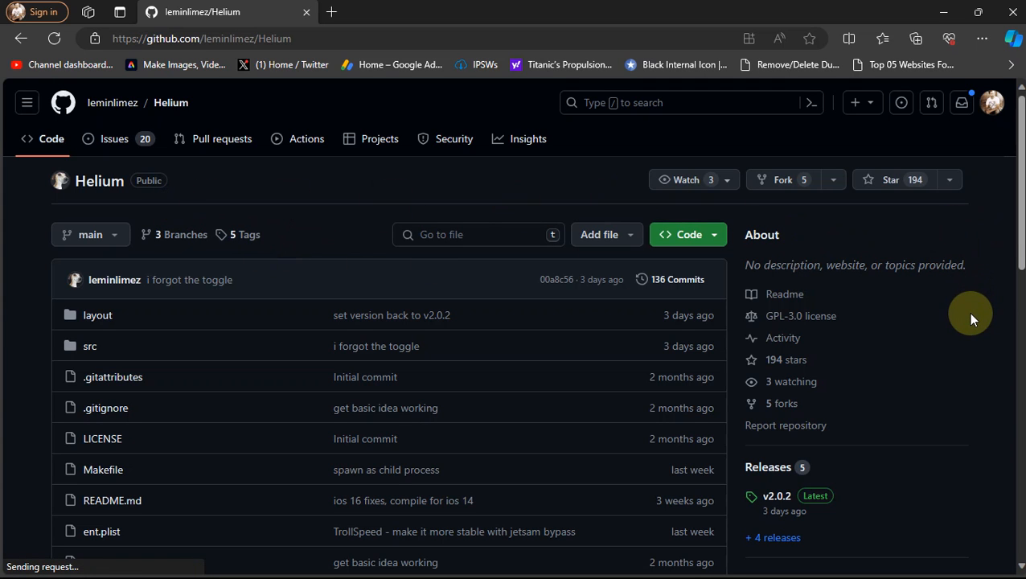
# Reach the Privacy & Security page in iOS Settings showing Developer Mode already on
pyautogui.scroll(-3)
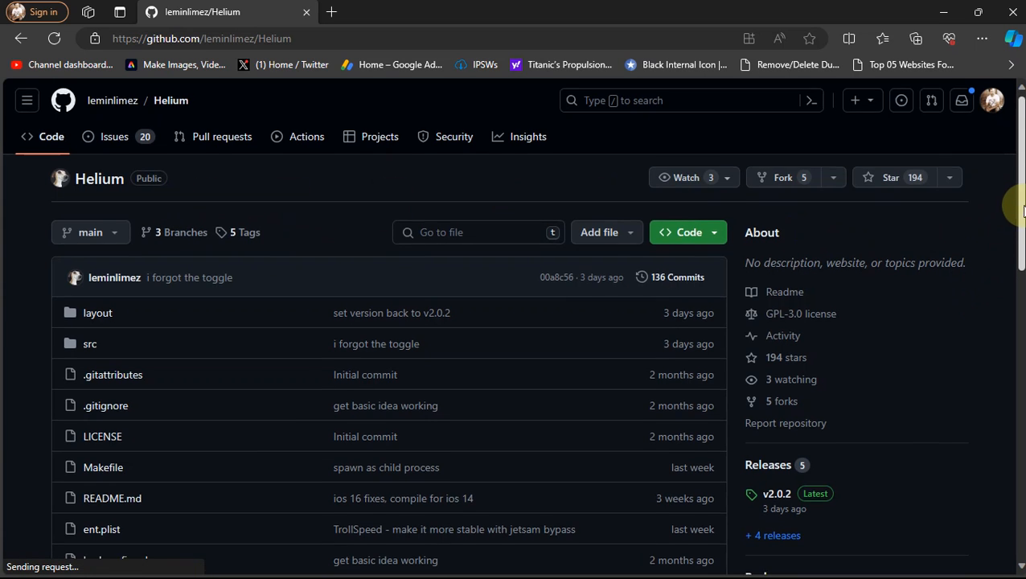
pyautogui.scroll(-3)
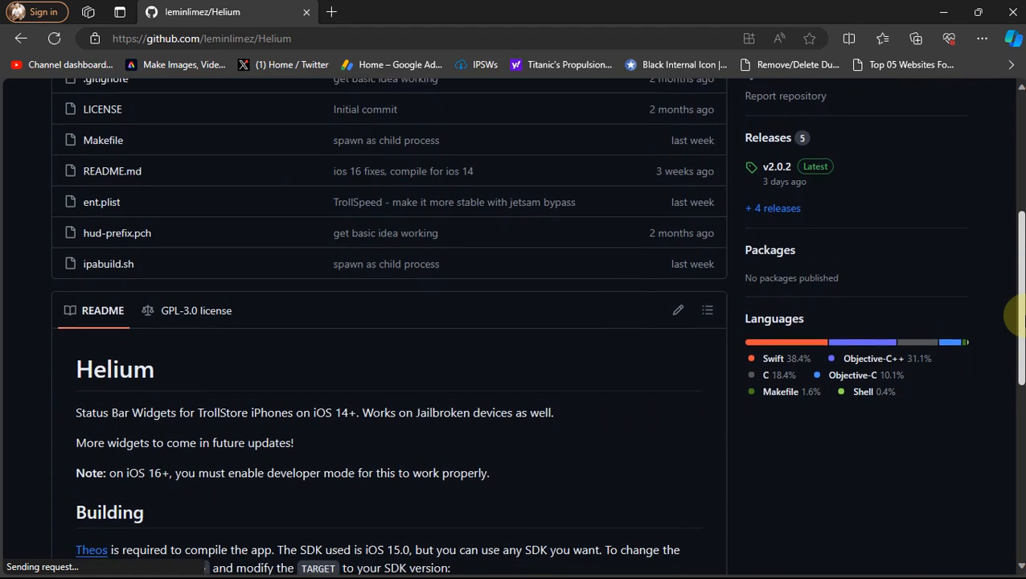
pyautogui.scroll(-3)
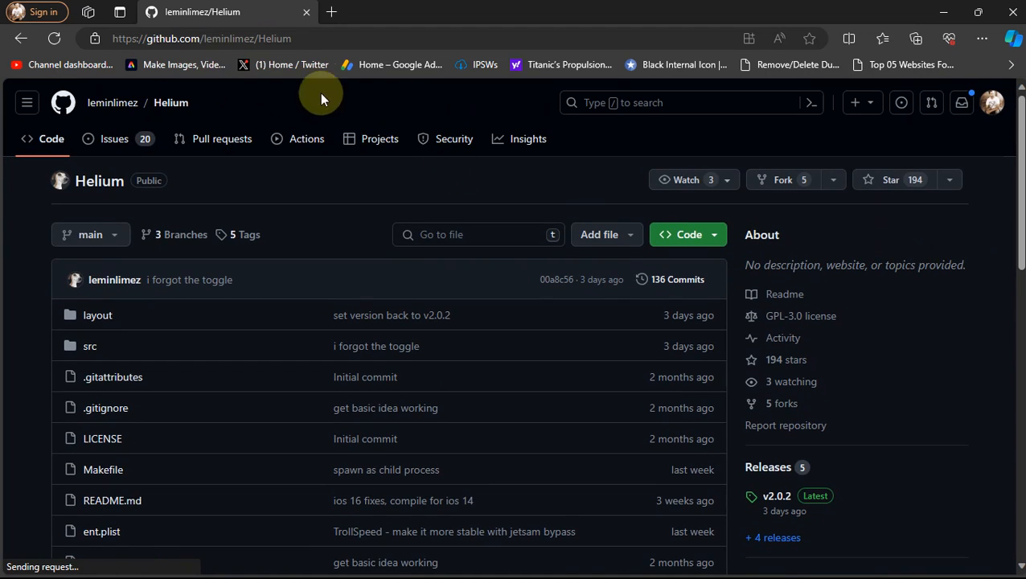
pyautogui.moveTo(631, 103)
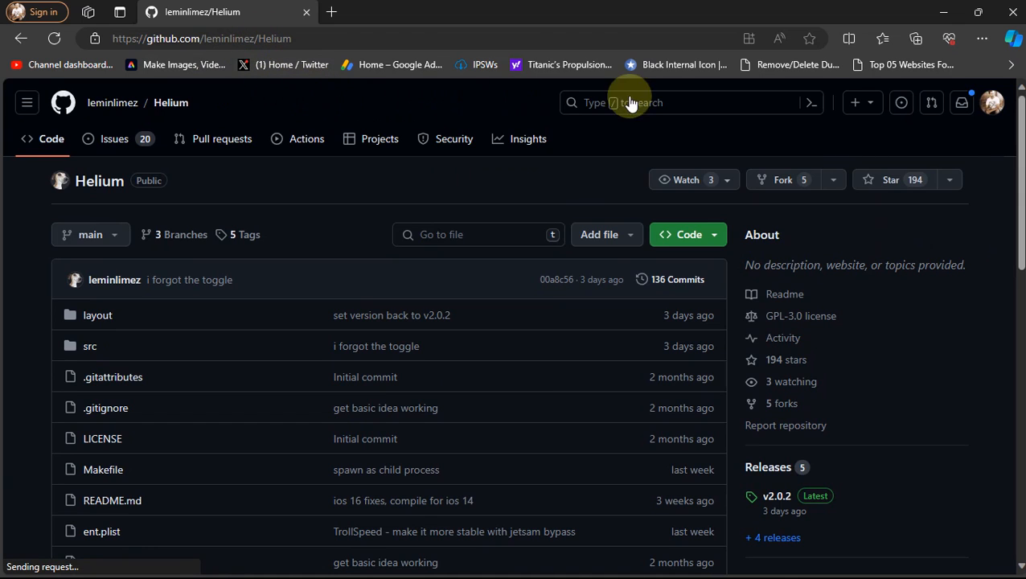
pyautogui.scroll(-3)
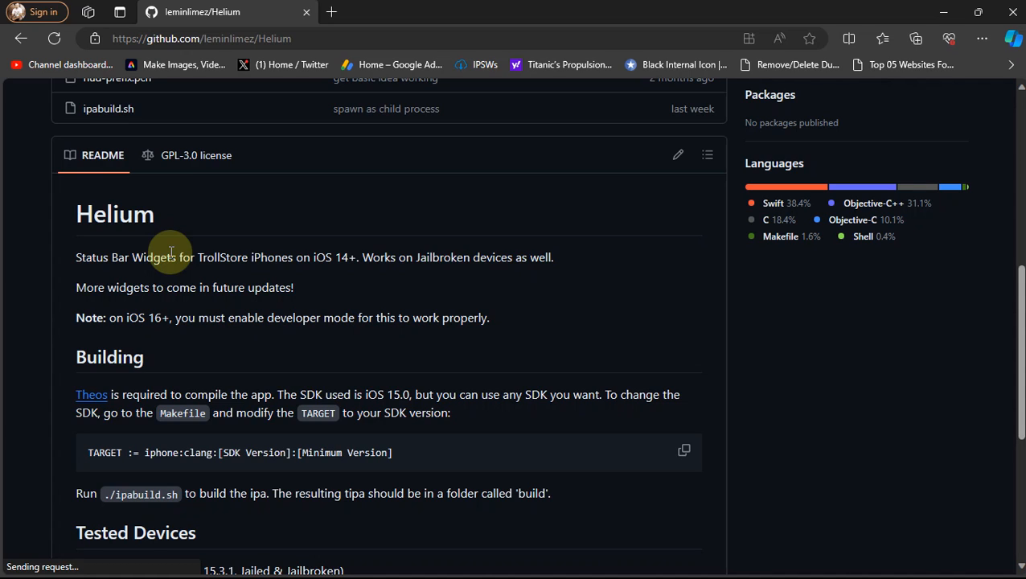
pyautogui.moveTo(17, 281)
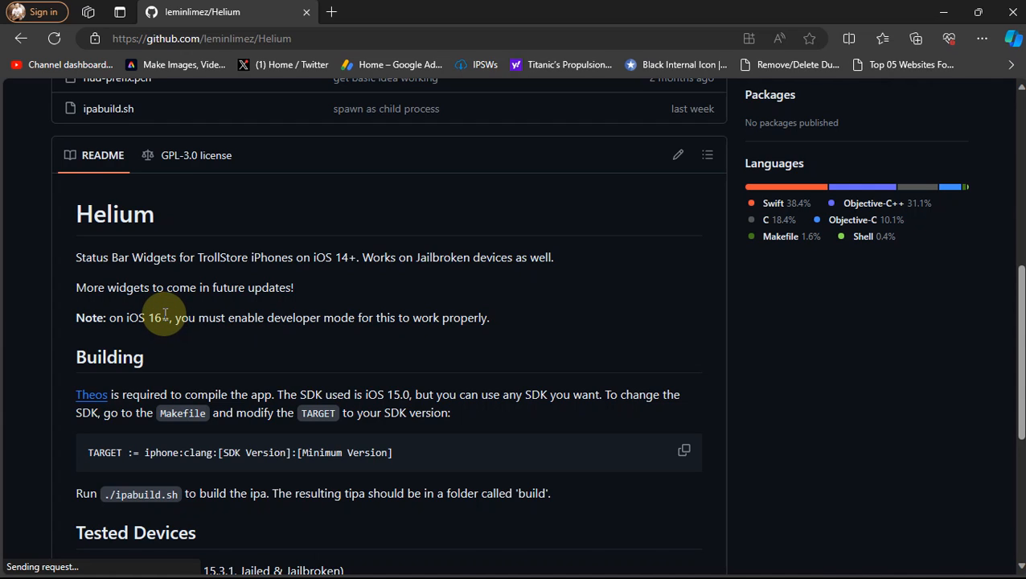
pyautogui.moveTo(460, 309)
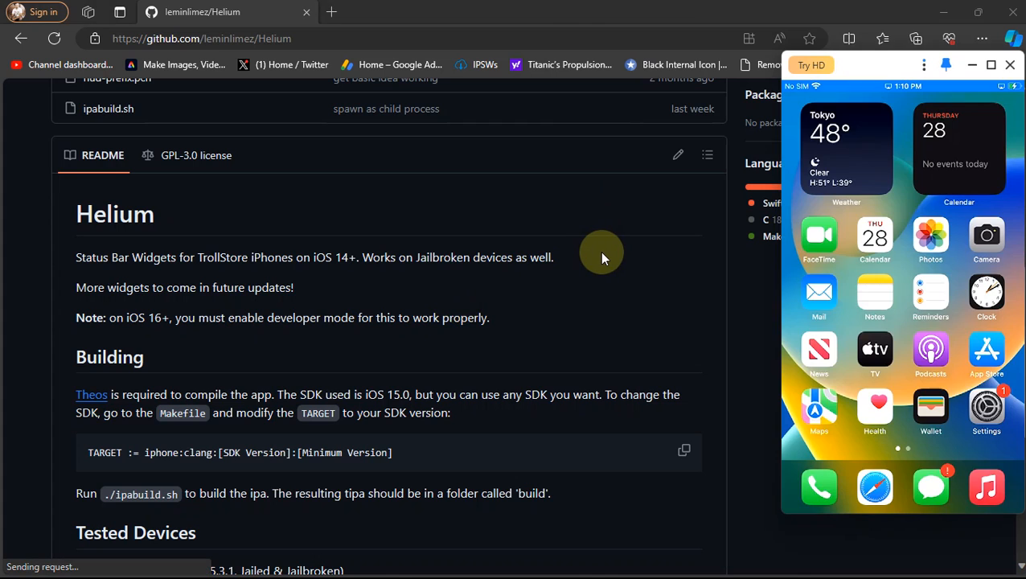
pyautogui.moveTo(869, 104)
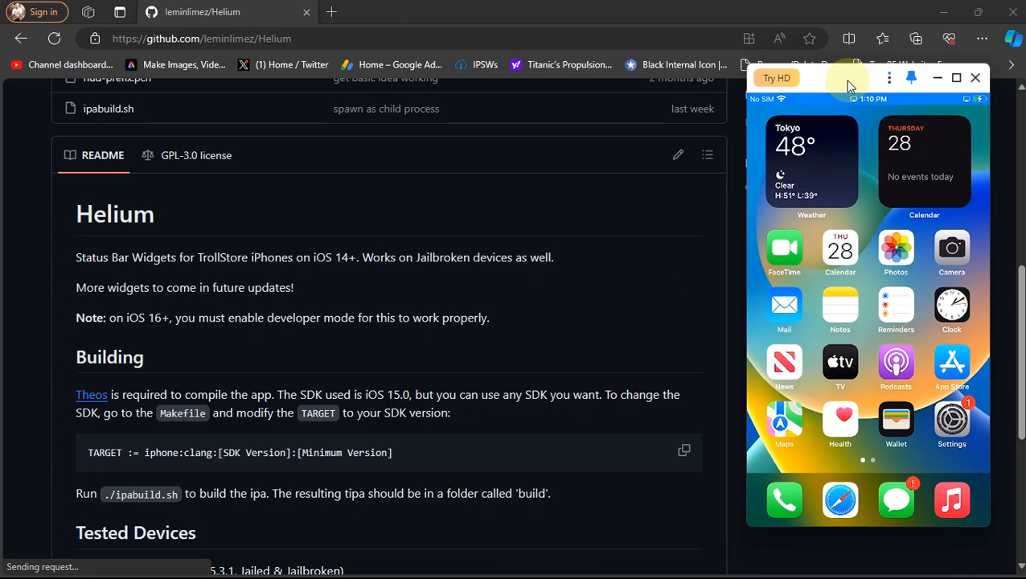
pyautogui.click(952, 418)
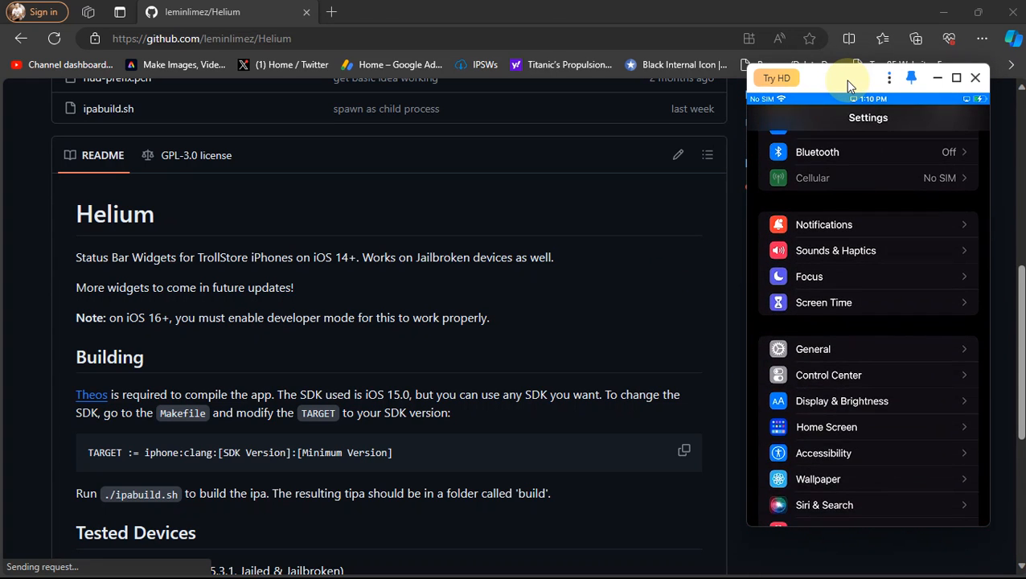
pyautogui.scroll(-3)
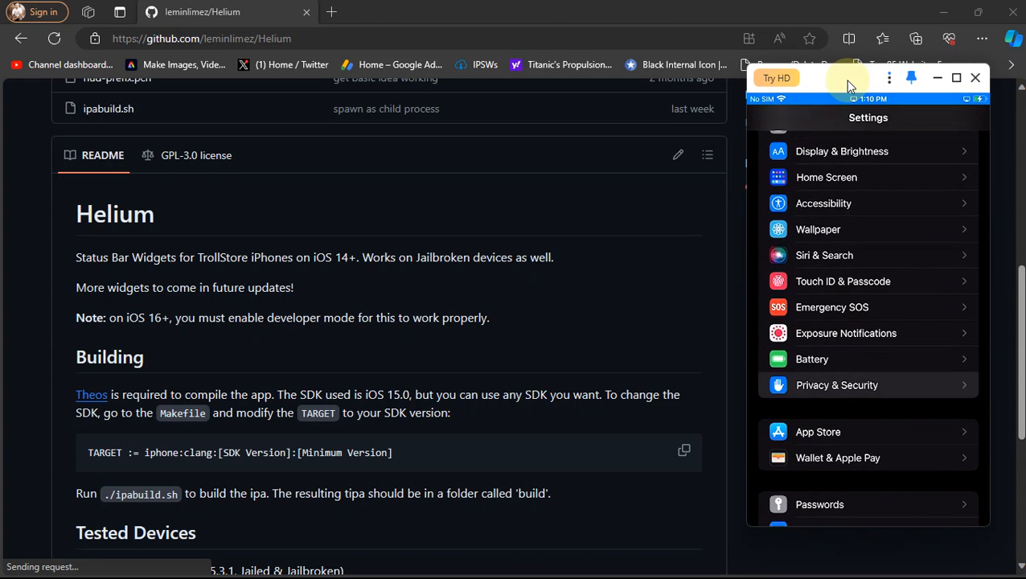
pyautogui.click(836, 384)
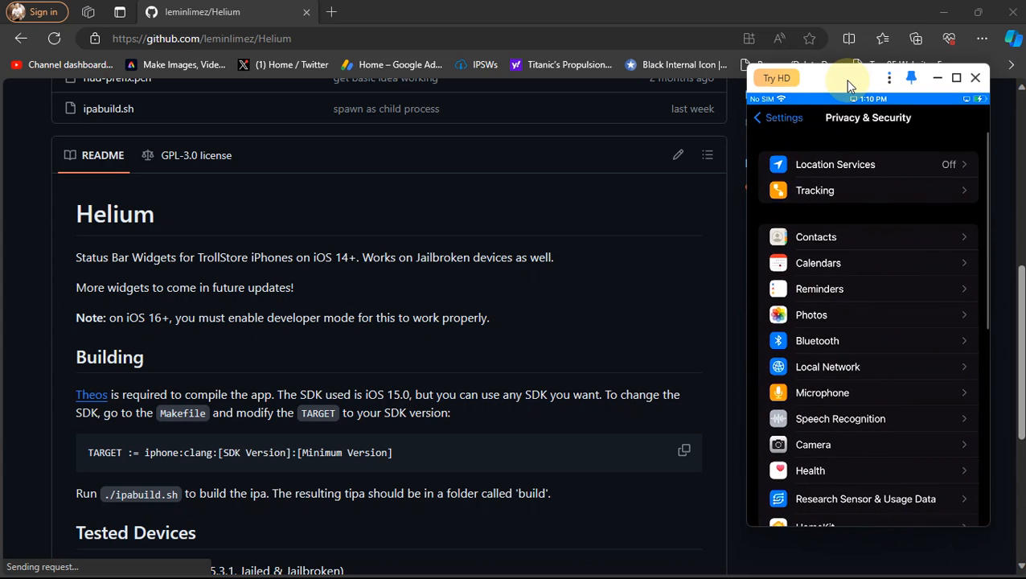
pyautogui.scroll(-3)
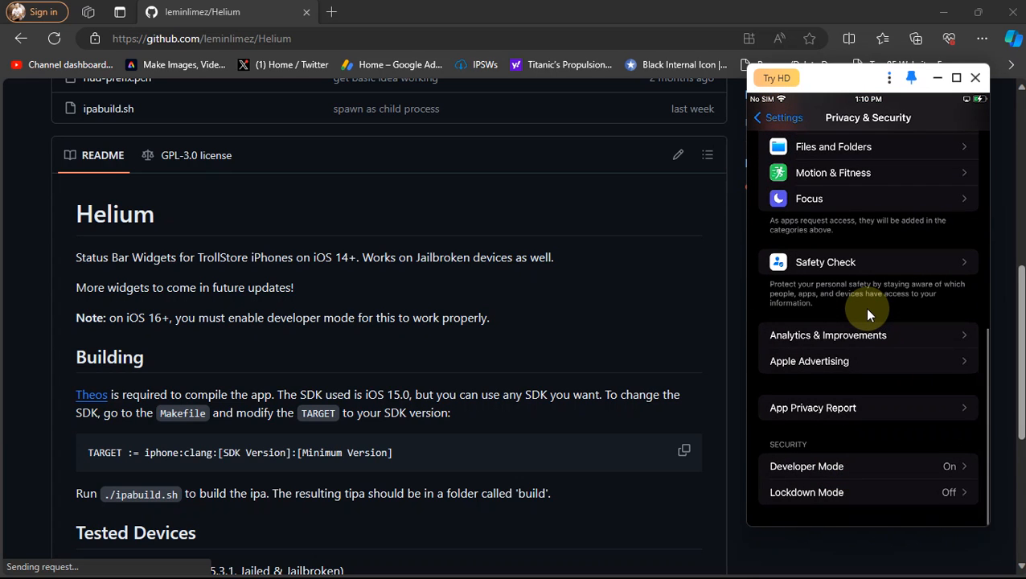
pyautogui.moveTo(877, 431)
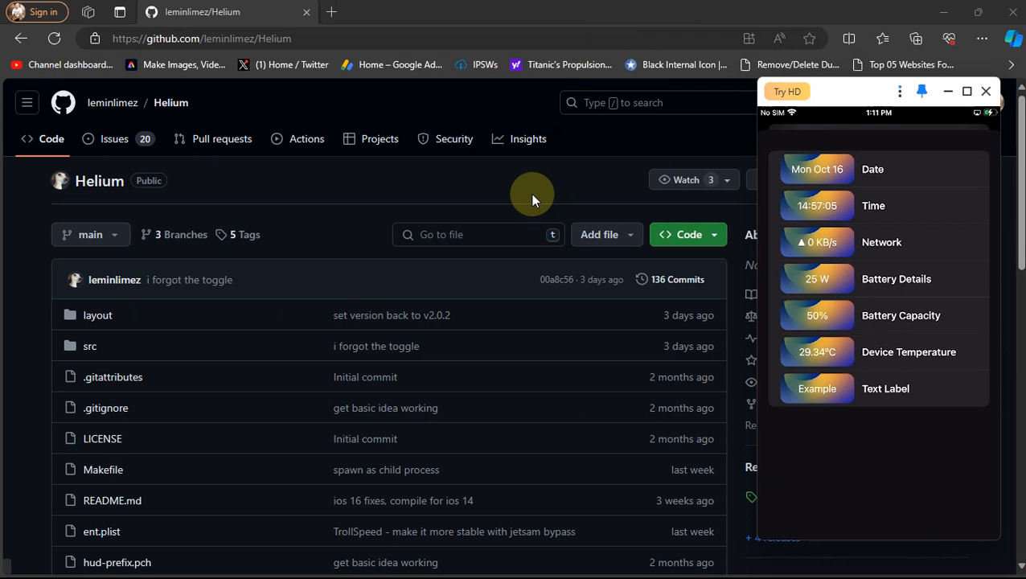
pyautogui.moveTo(871, 174)
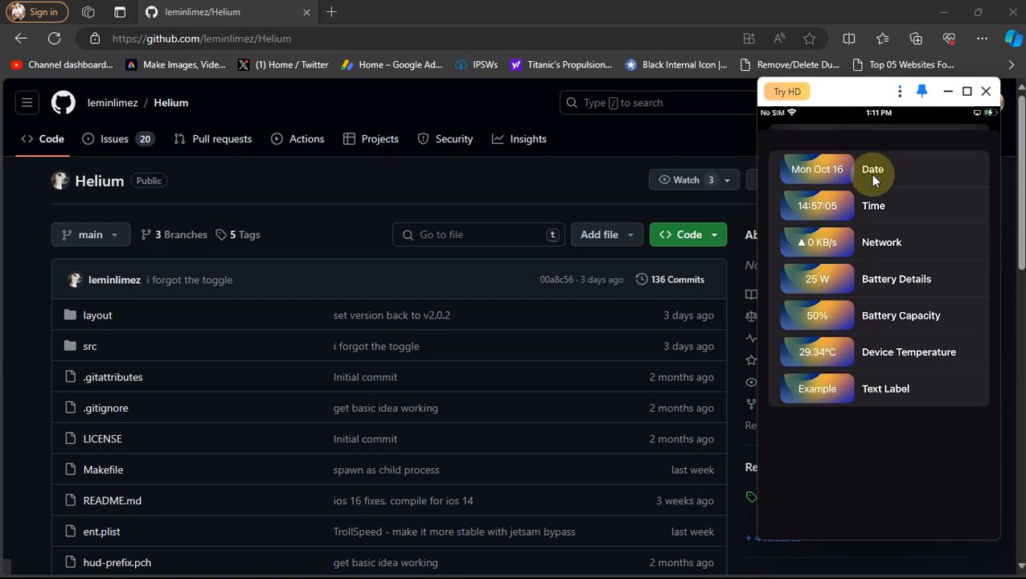
pyautogui.moveTo(920, 232)
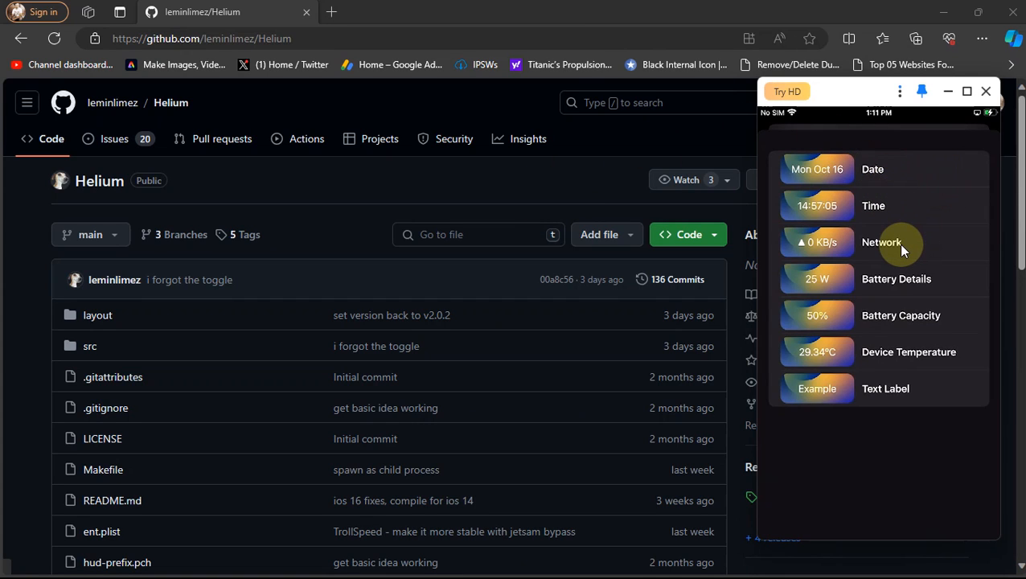
pyautogui.moveTo(899, 325)
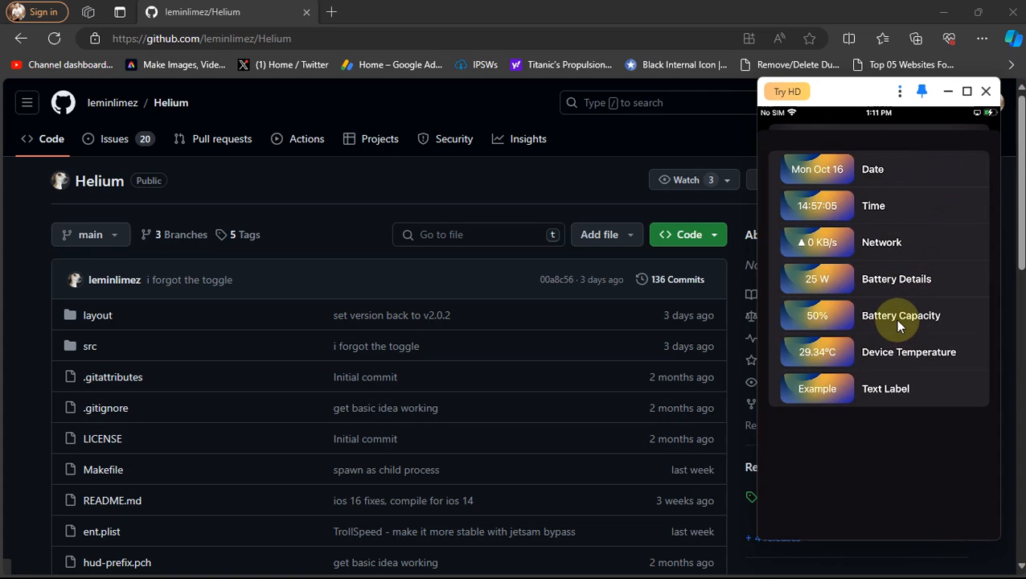
pyautogui.moveTo(904, 357)
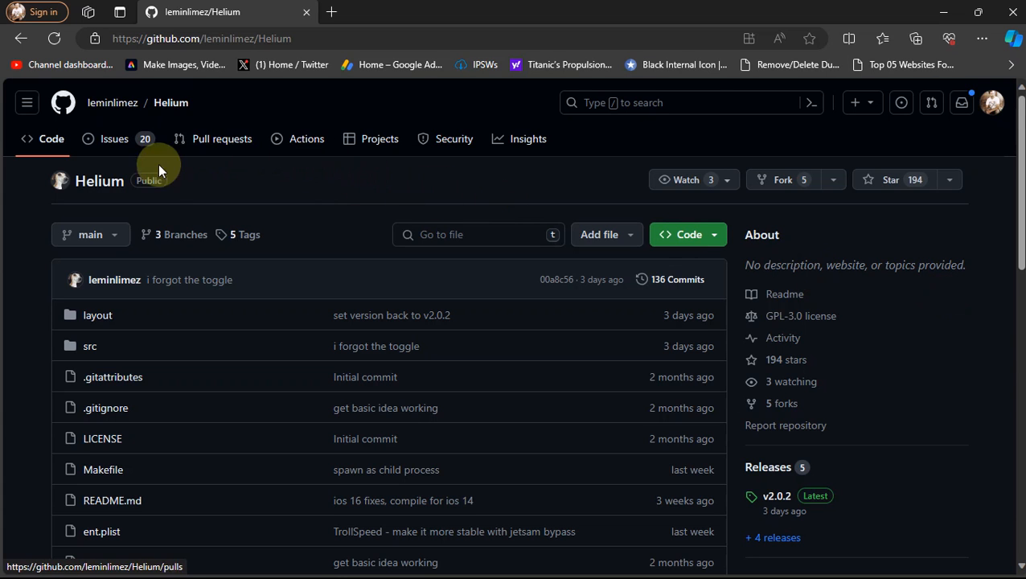
# View the Helium v2.0.2 release notes from the GitHub sidebar Releases tag
pyautogui.scroll(-3)
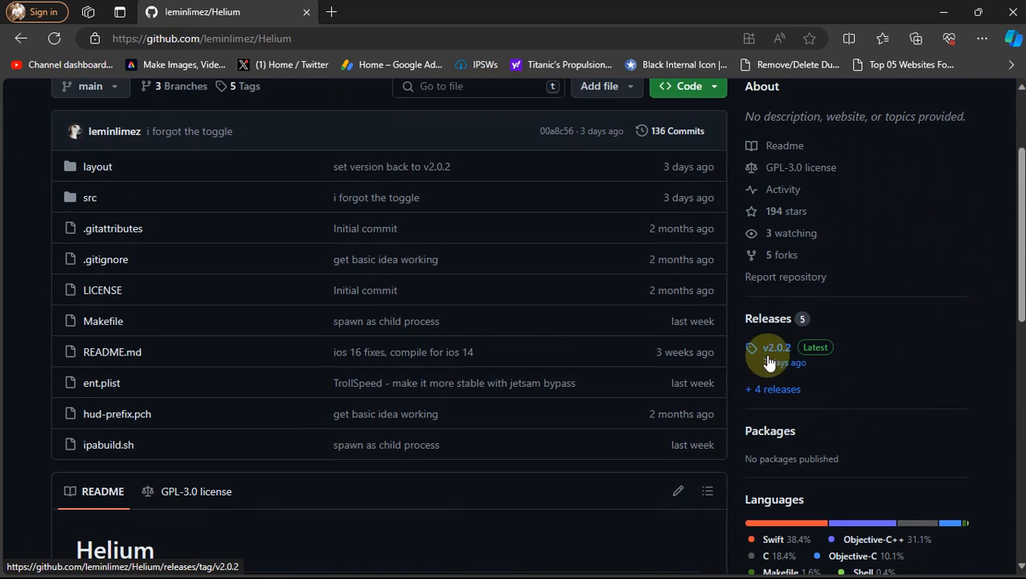
pyautogui.click(776, 348)
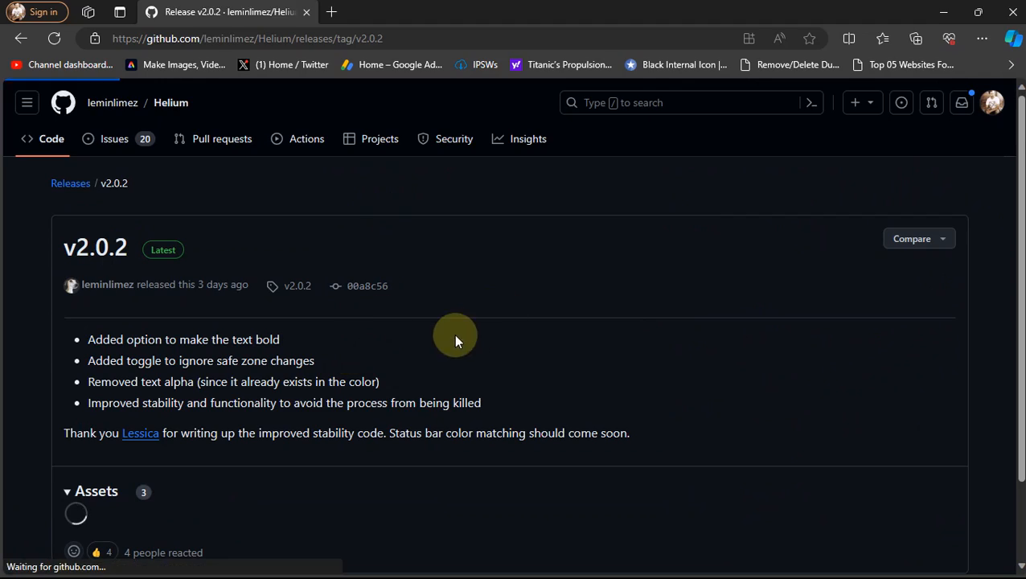
pyautogui.scroll(-3)
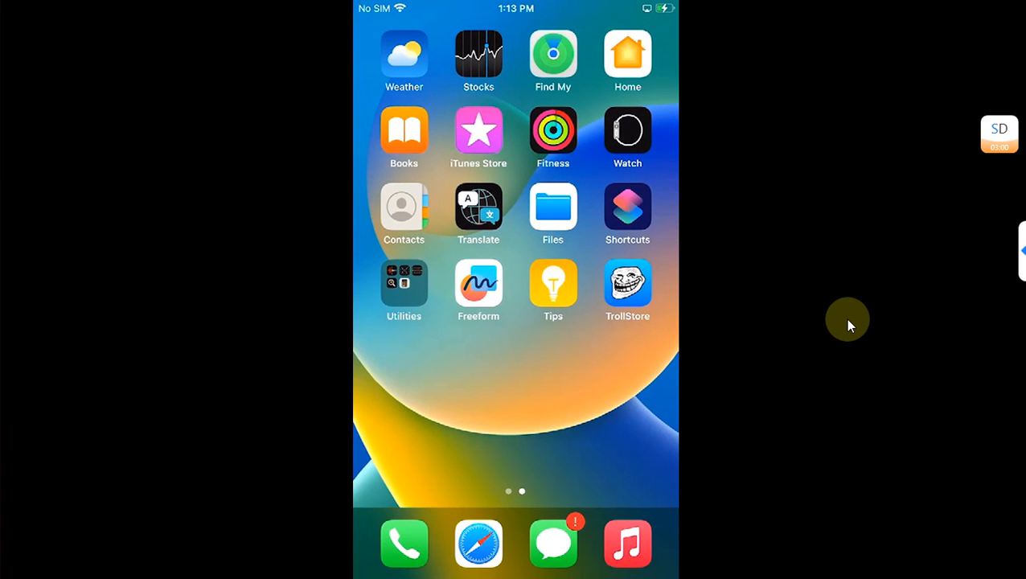
pyautogui.moveTo(807, 304)
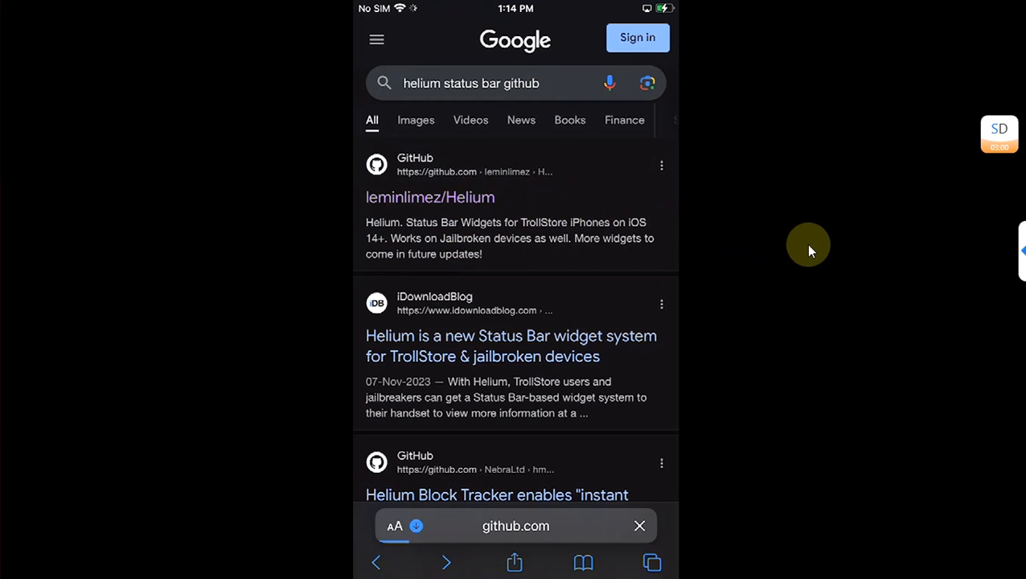
# From the Helium repository search result, reach the v2.0.2 release and download Helium.tipa
pyautogui.click(430, 196)
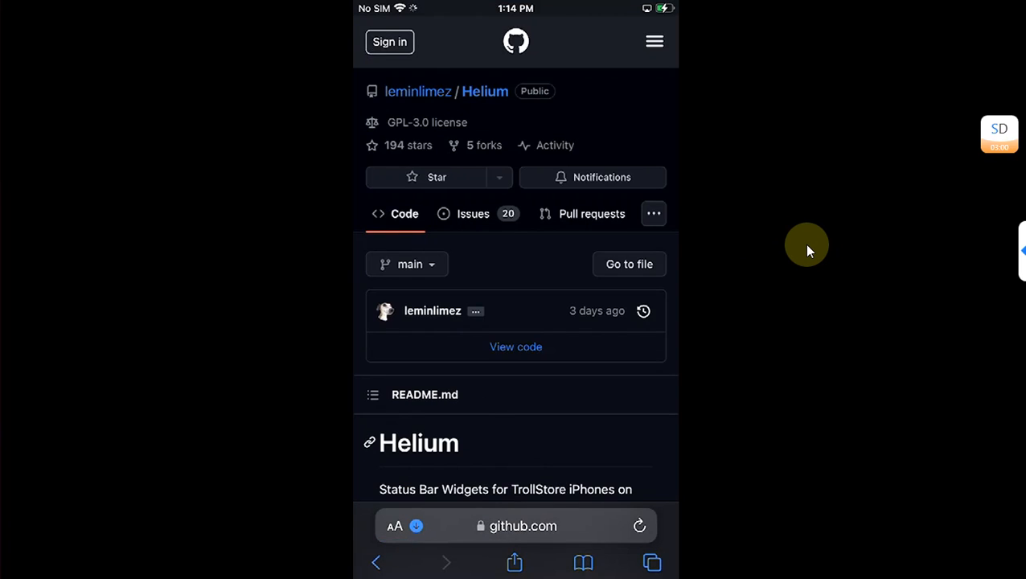
pyautogui.scroll(-3)
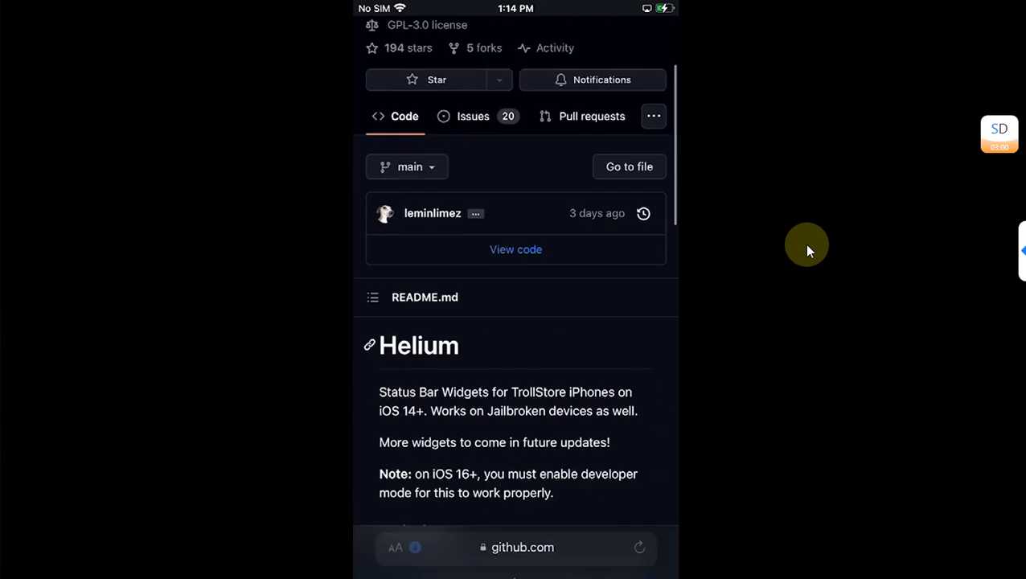
pyautogui.scroll(-3)
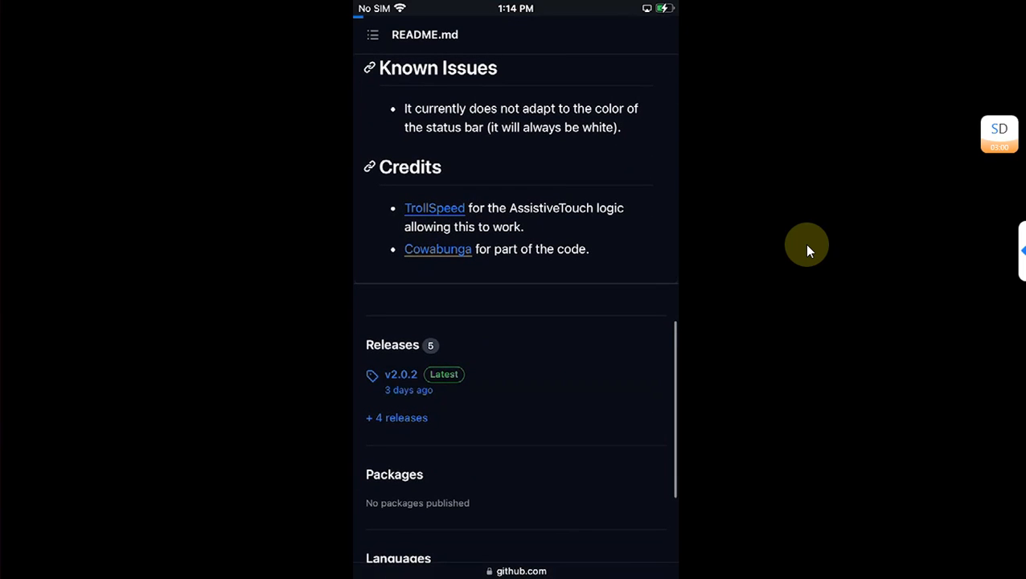
pyautogui.click(401, 373)
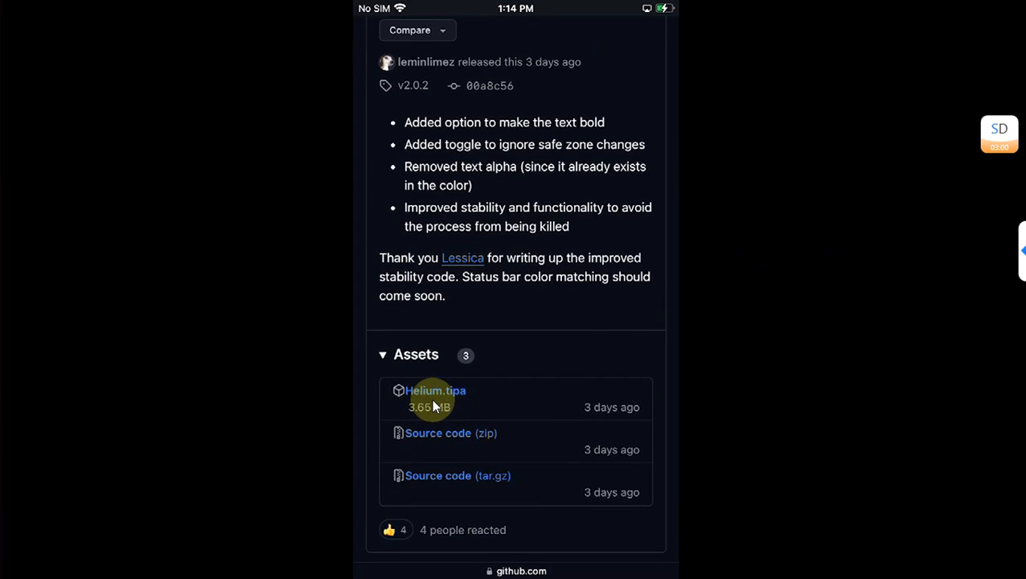
pyautogui.moveTo(524, 357)
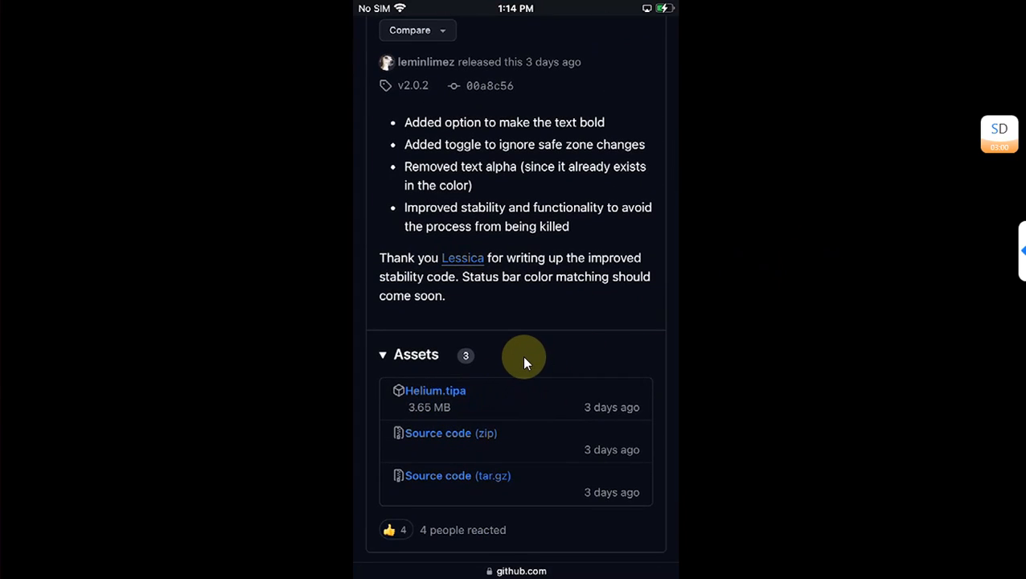
pyautogui.click(434, 391)
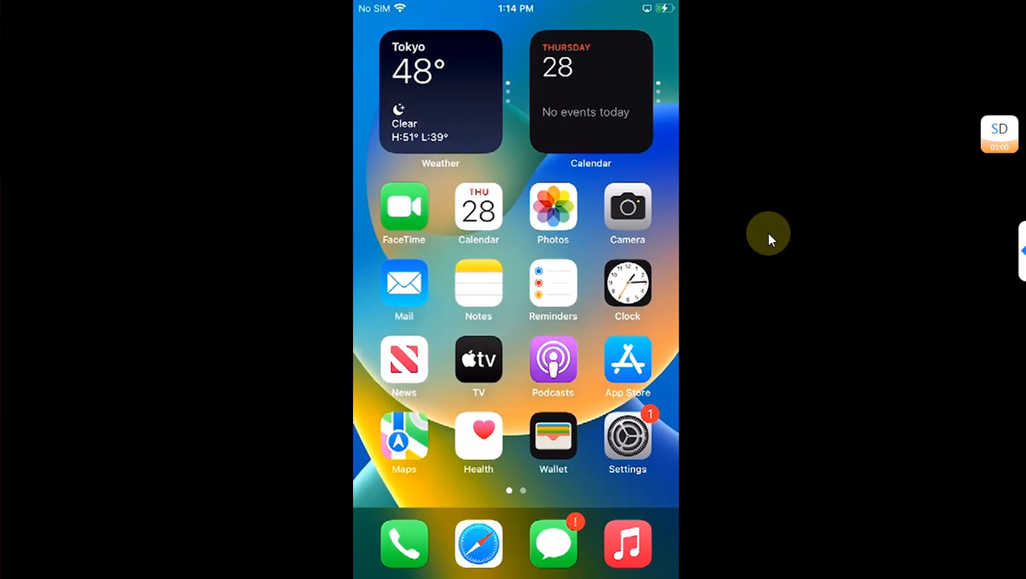
# Install Helium from the downloaded IPA in TrollStore and launch it from the Home Screen
pyautogui.hscroll(-3)
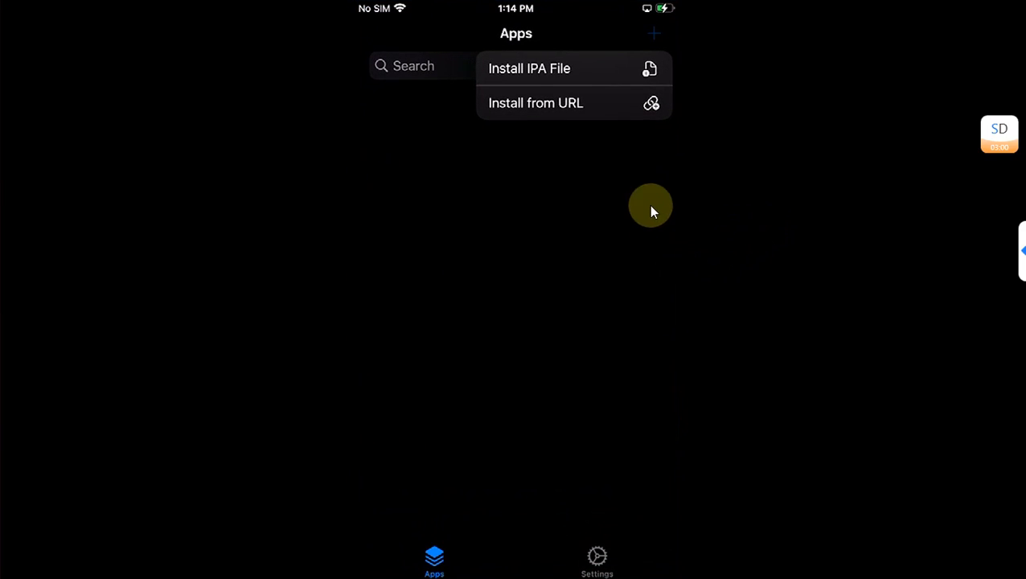
pyautogui.click(529, 68)
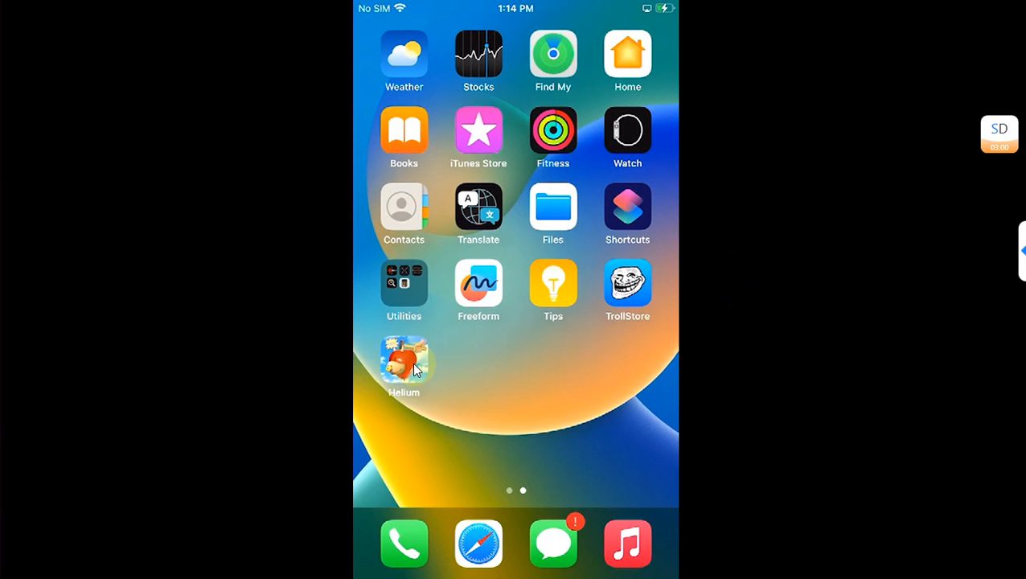
pyautogui.click(404, 360)
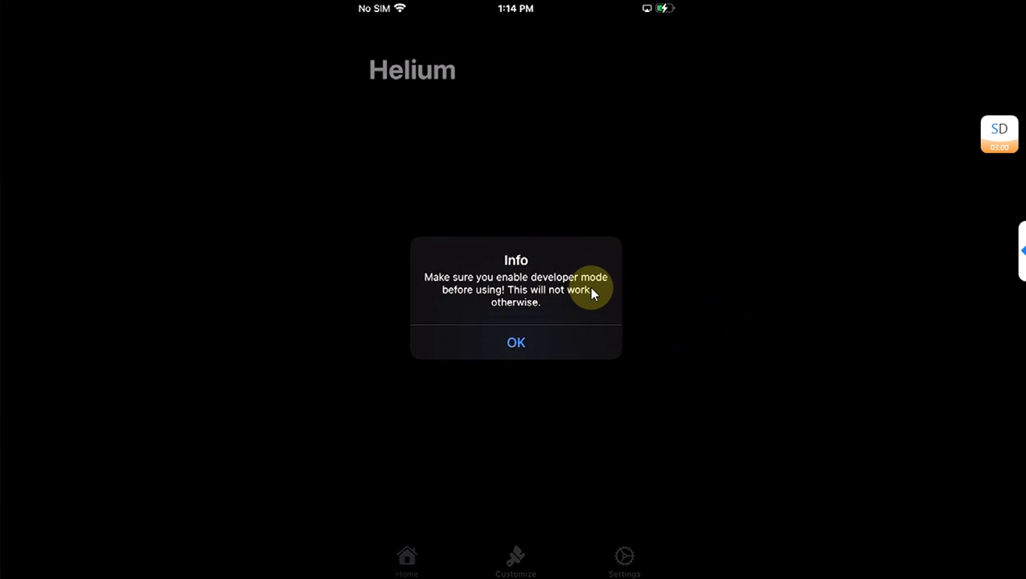
# Dismiss the developer-mode Info alert, review Helium's Settings, then reach the Customize page
pyautogui.click(515, 341)
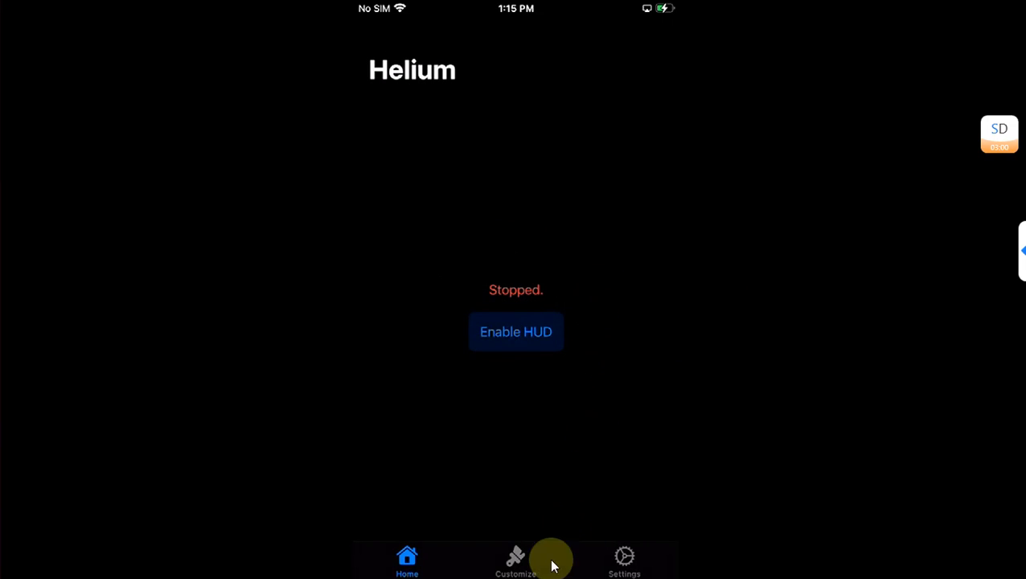
pyautogui.moveTo(821, 280)
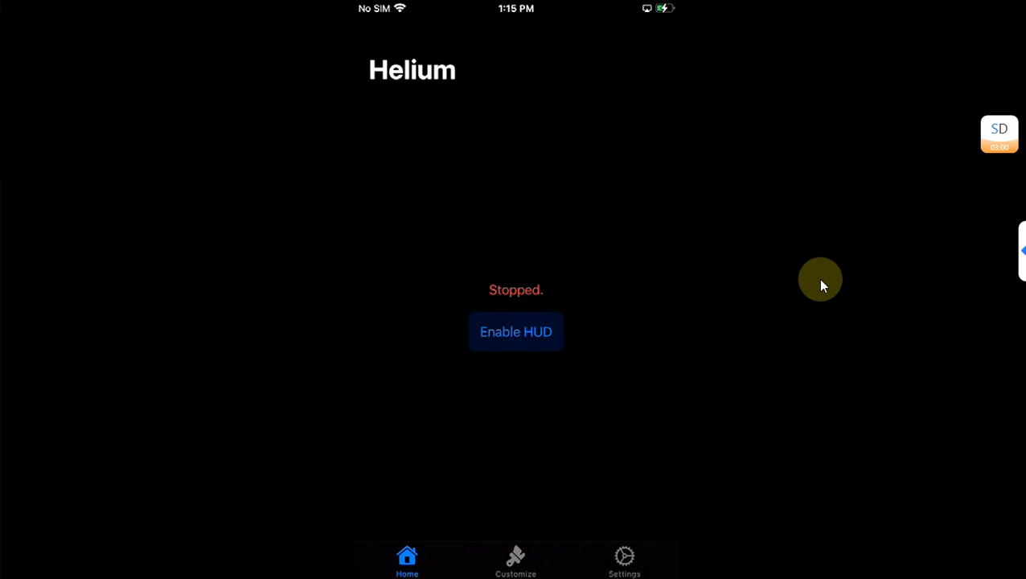
pyautogui.click(624, 559)
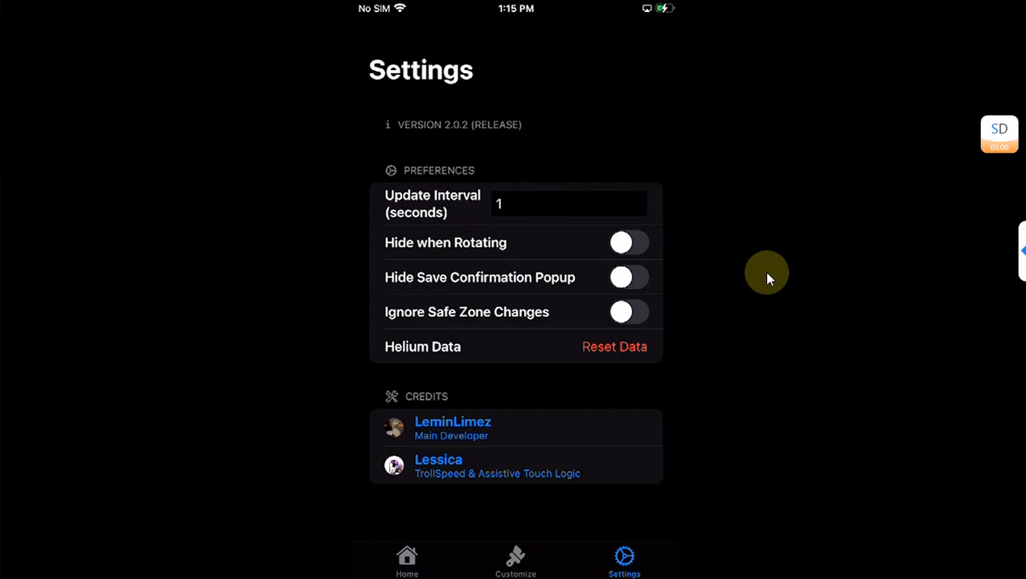
pyautogui.click(514, 560)
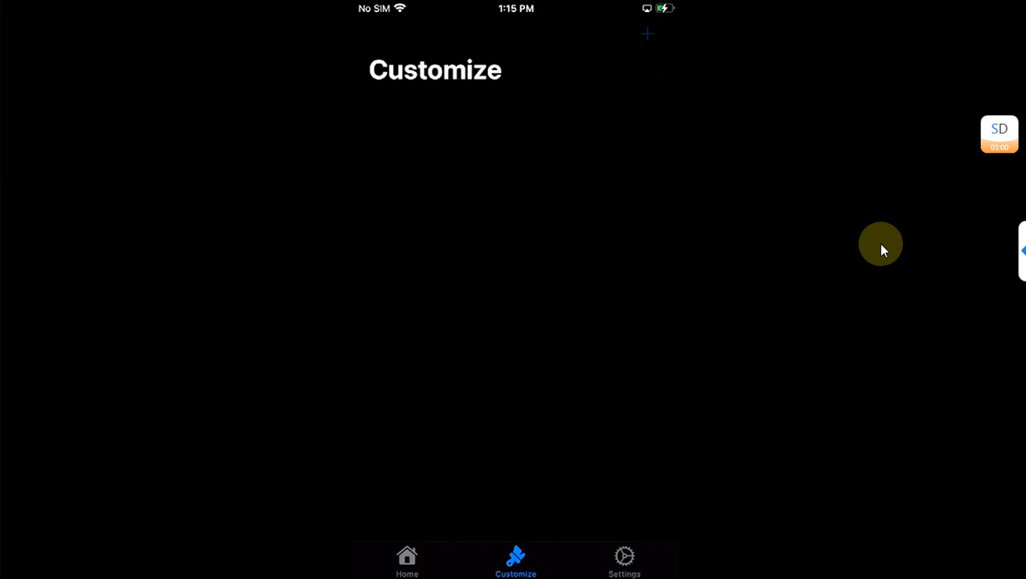
# Create a widget set named 'Helium' with its side set to Center
pyautogui.click(647, 34)
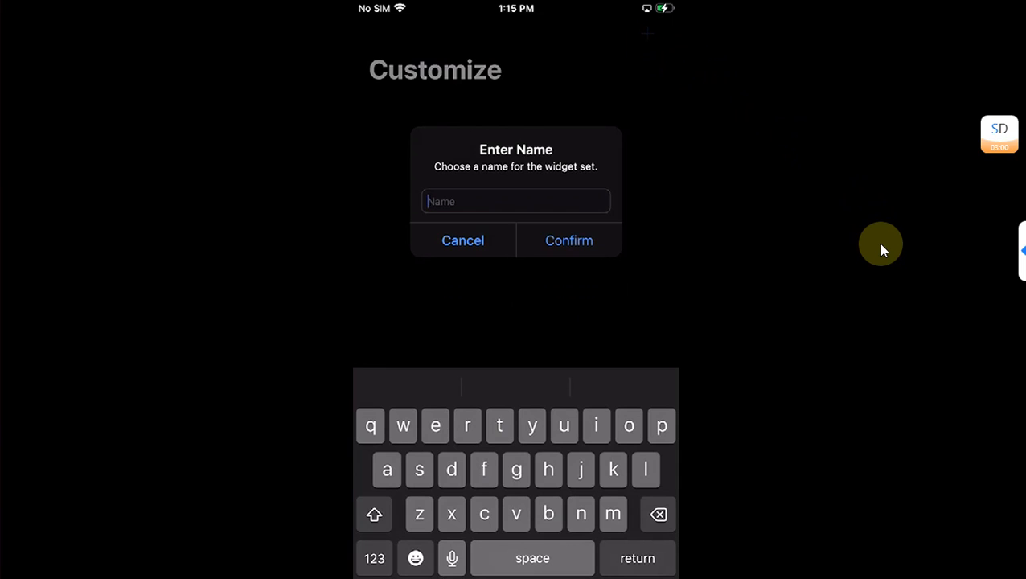
pyautogui.write('Helium')
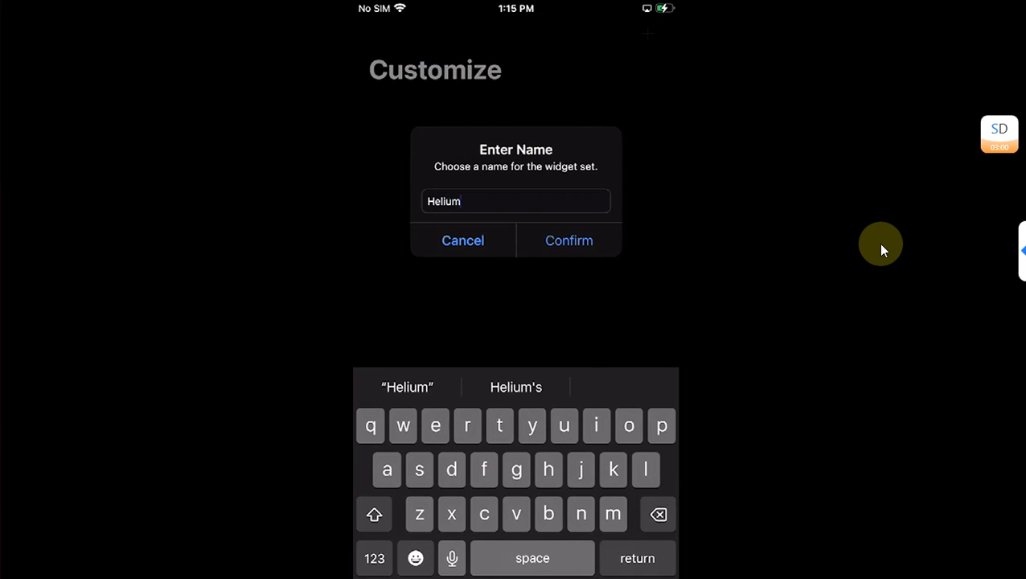
pyautogui.moveTo(879, 267)
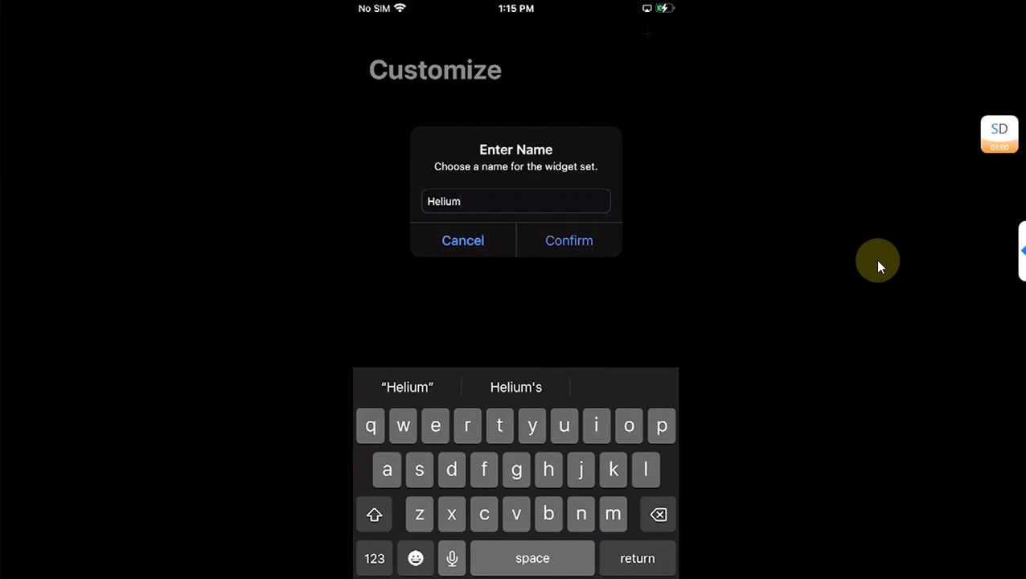
pyautogui.click(570, 242)
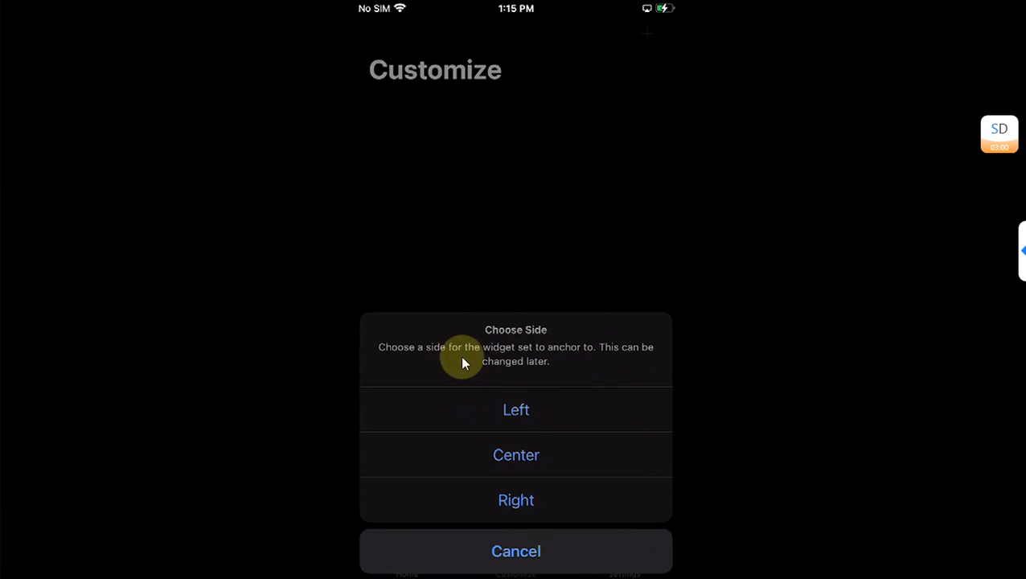
pyautogui.moveTo(529, 431)
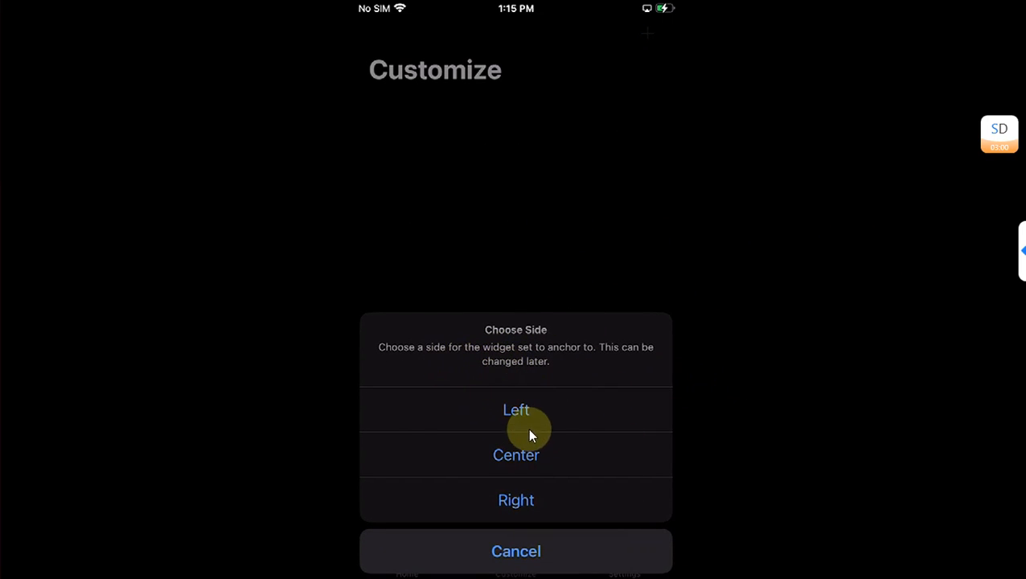
pyautogui.moveTo(788, 336)
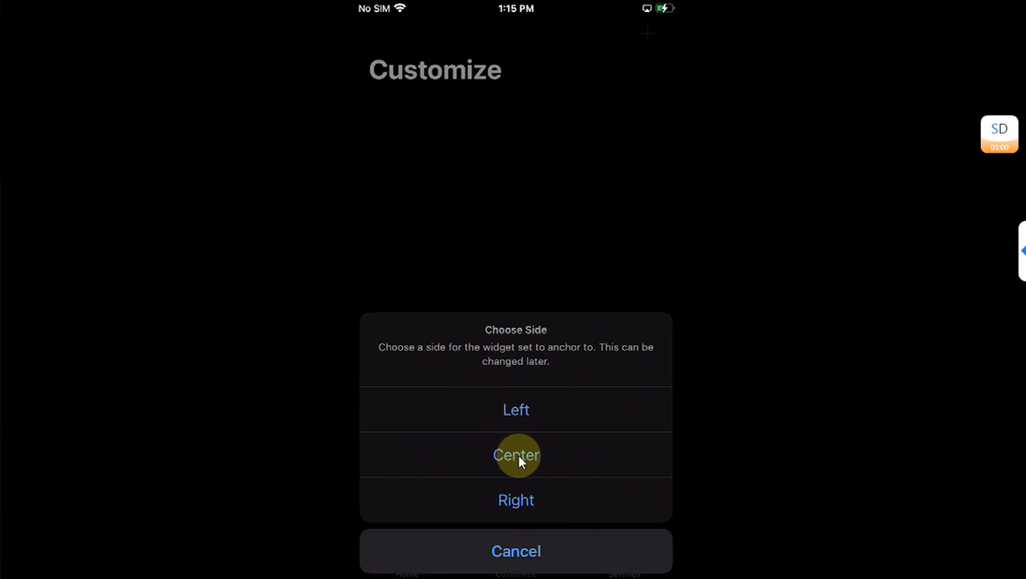
pyautogui.click(514, 455)
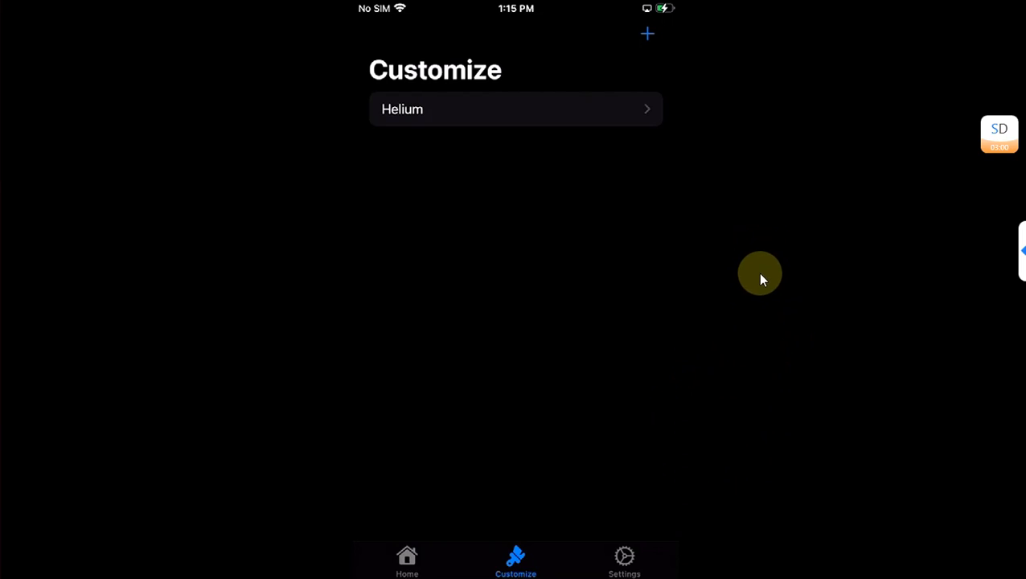
pyautogui.moveTo(470, 148)
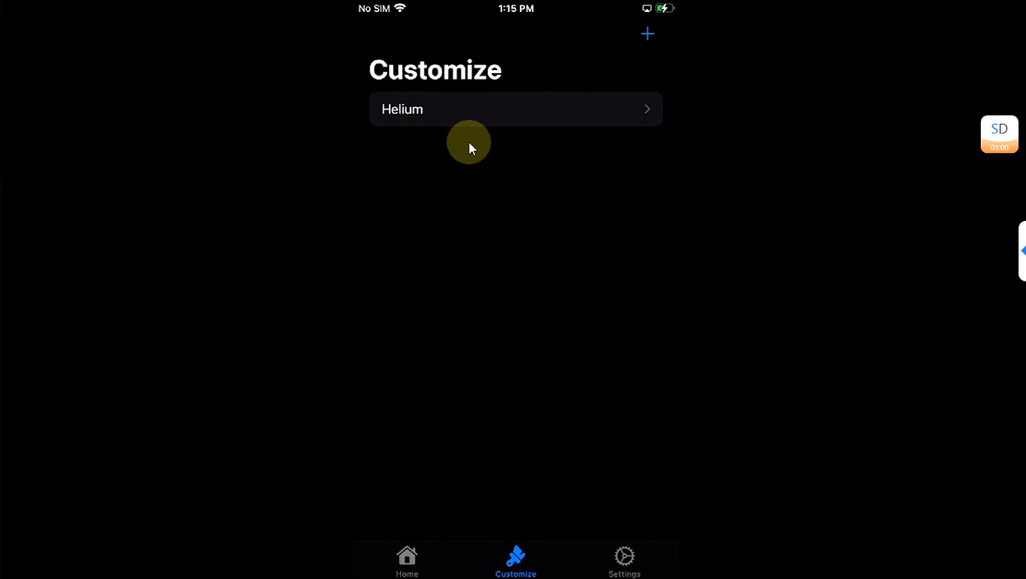
# Add a Device Temperature widget to the 'Helium' widget set
pyautogui.click(515, 109)
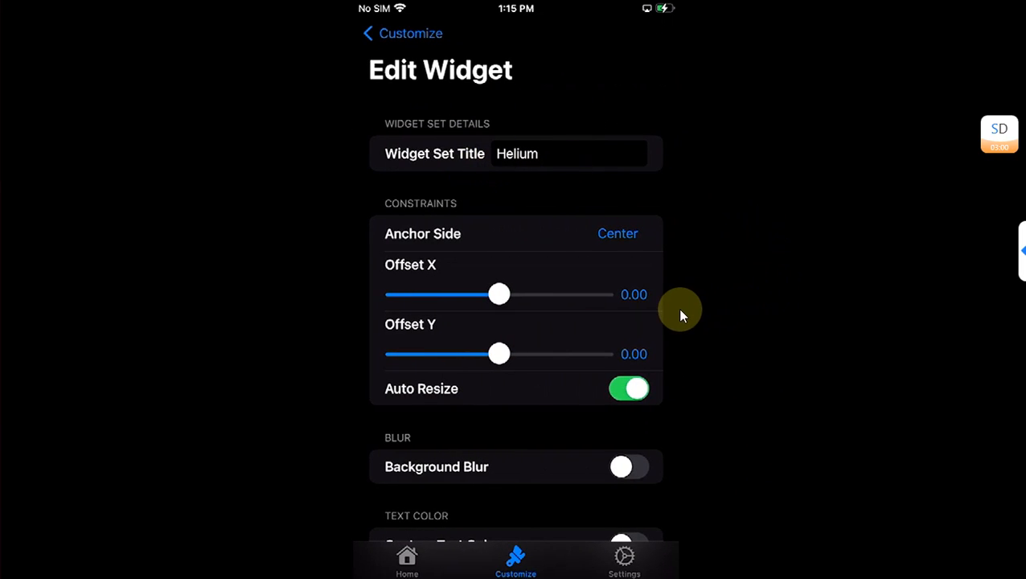
pyautogui.scroll(-3)
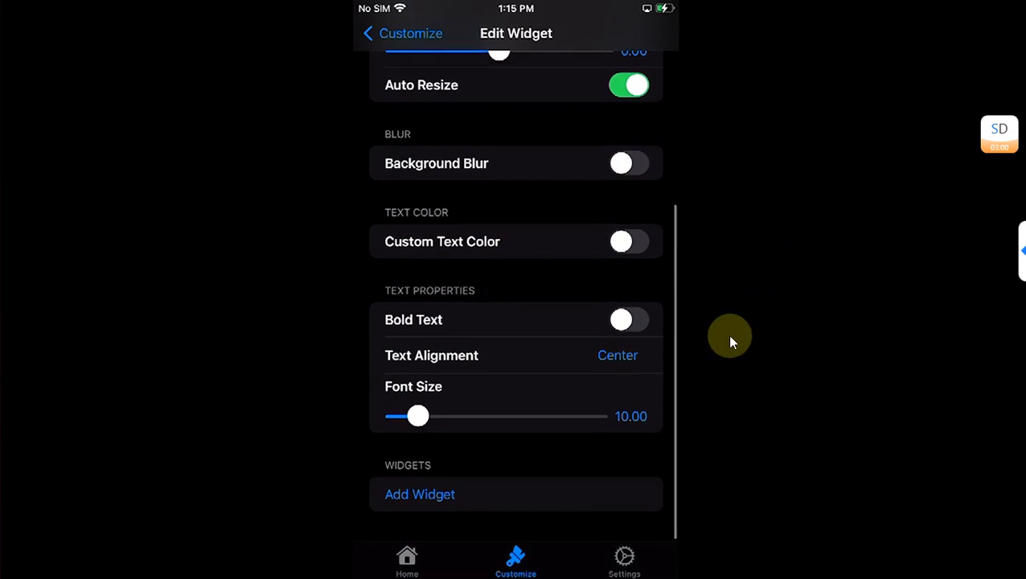
pyautogui.moveTo(417, 505)
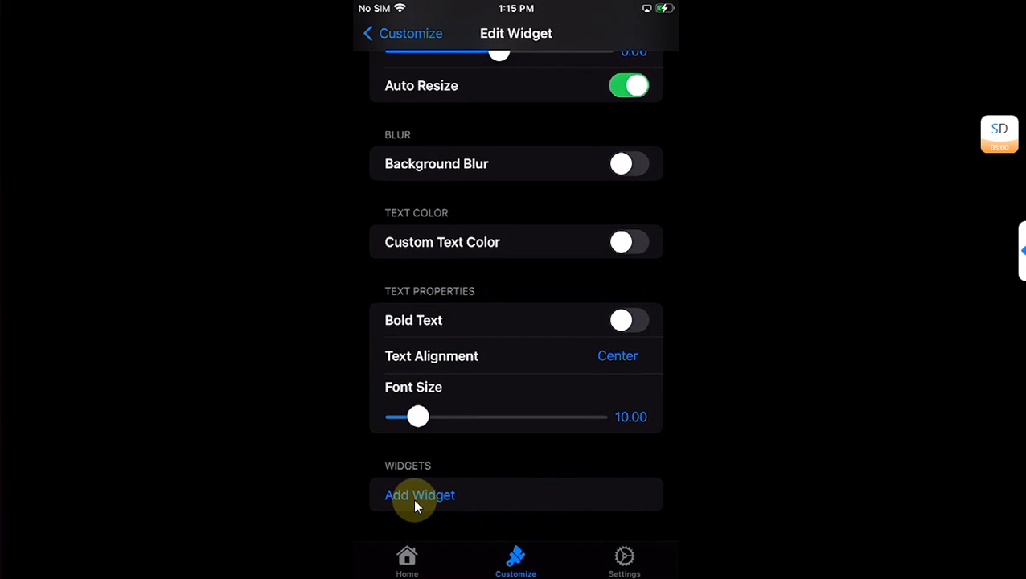
pyautogui.click(420, 495)
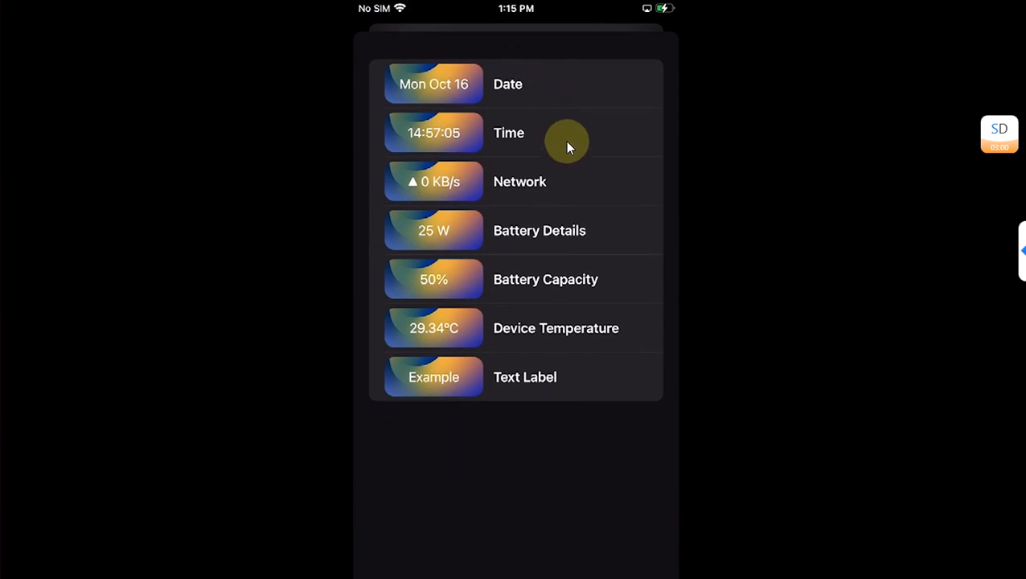
pyautogui.moveTo(647, 229)
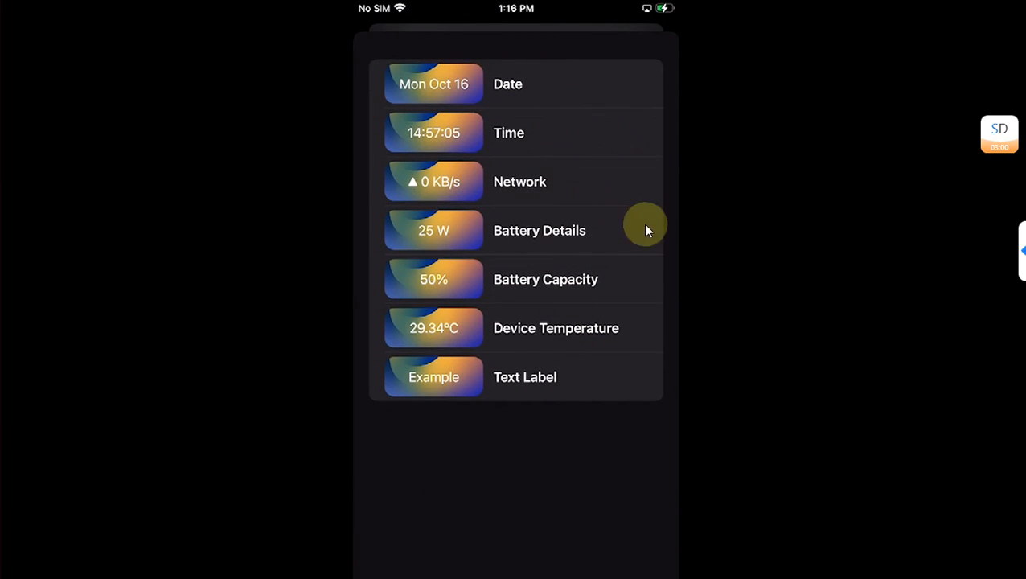
pyautogui.moveTo(721, 272)
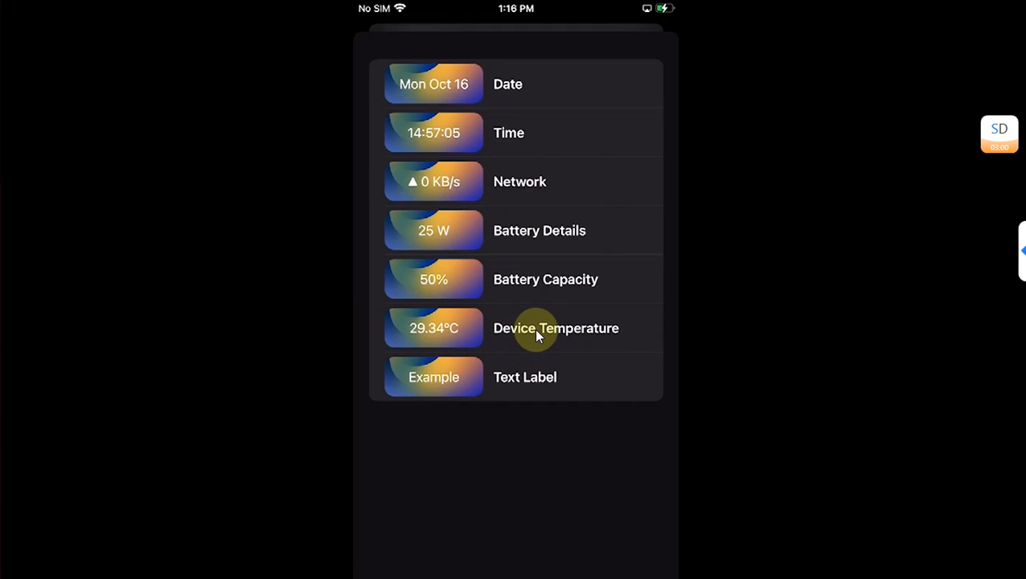
pyautogui.click(557, 328)
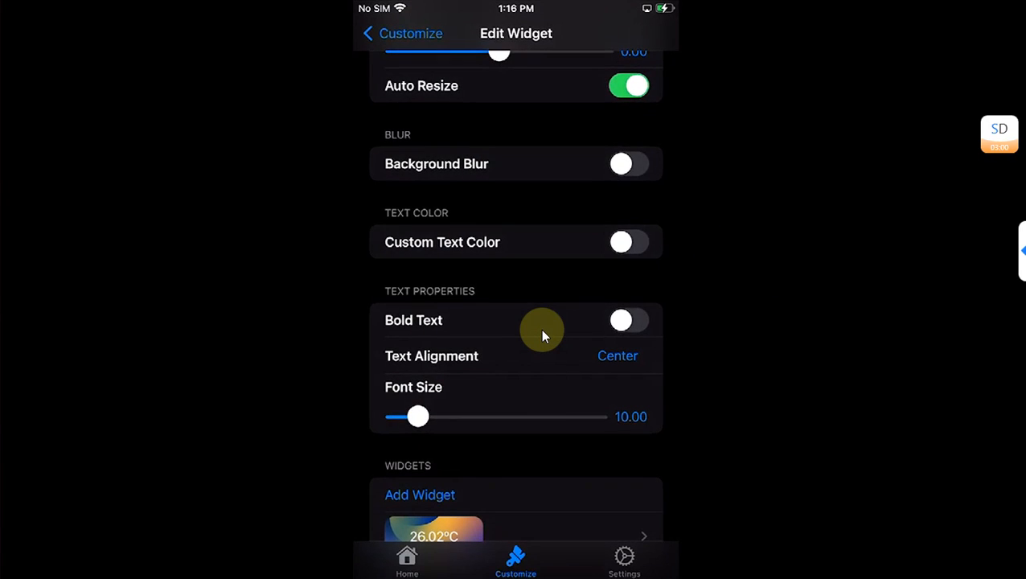
pyautogui.moveTo(663, 348)
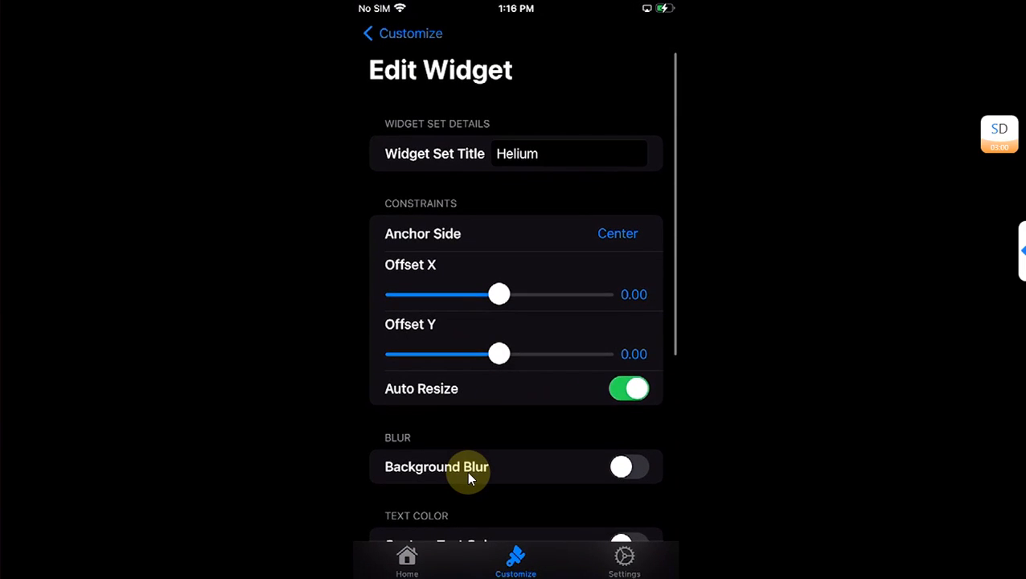
# Enable the HUD from Helium's Home page so device temperature shows under the clock
pyautogui.click(407, 560)
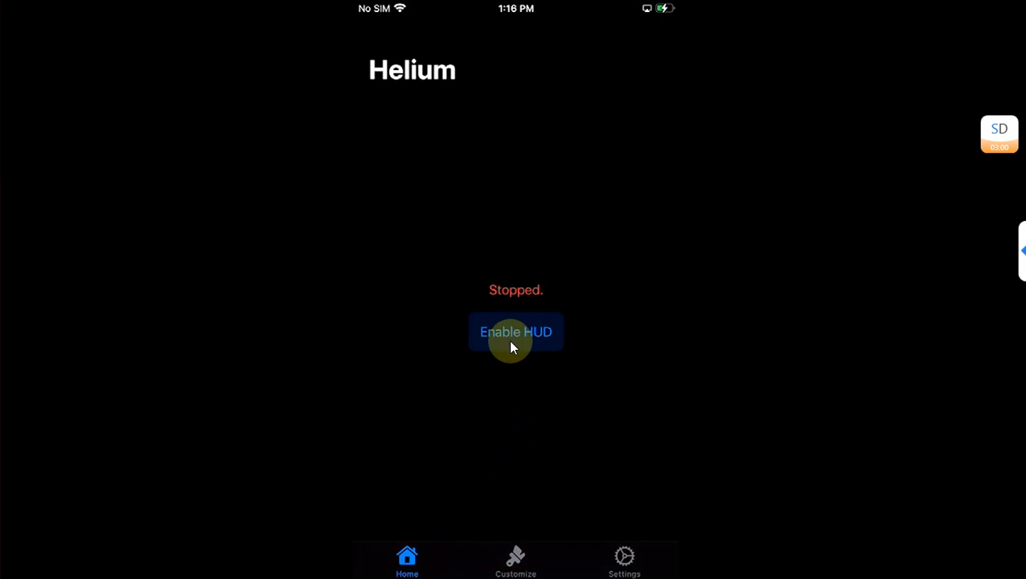
pyautogui.click(515, 332)
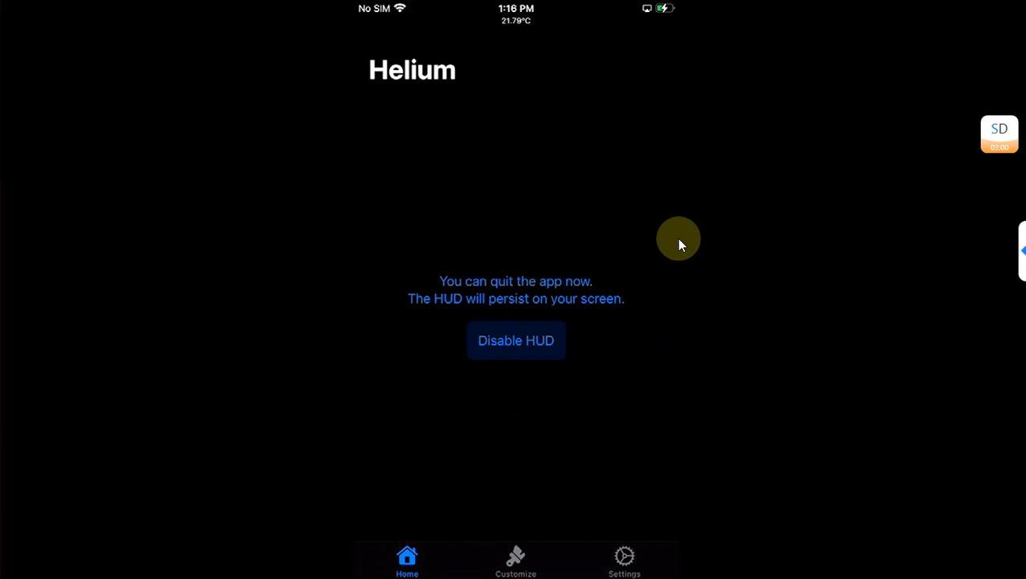
pyautogui.moveTo(515, 29)
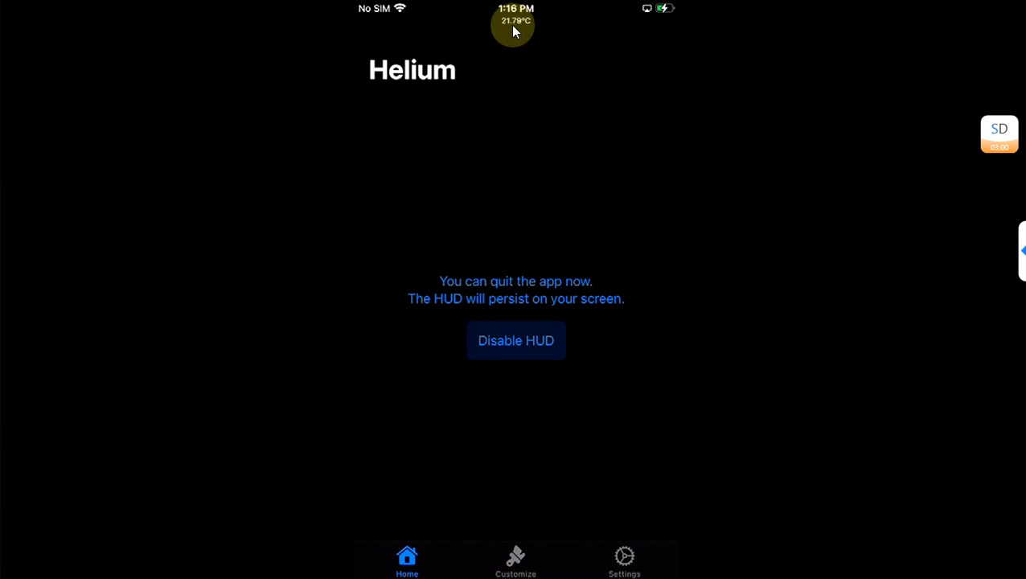
pyautogui.moveTo(522, 13)
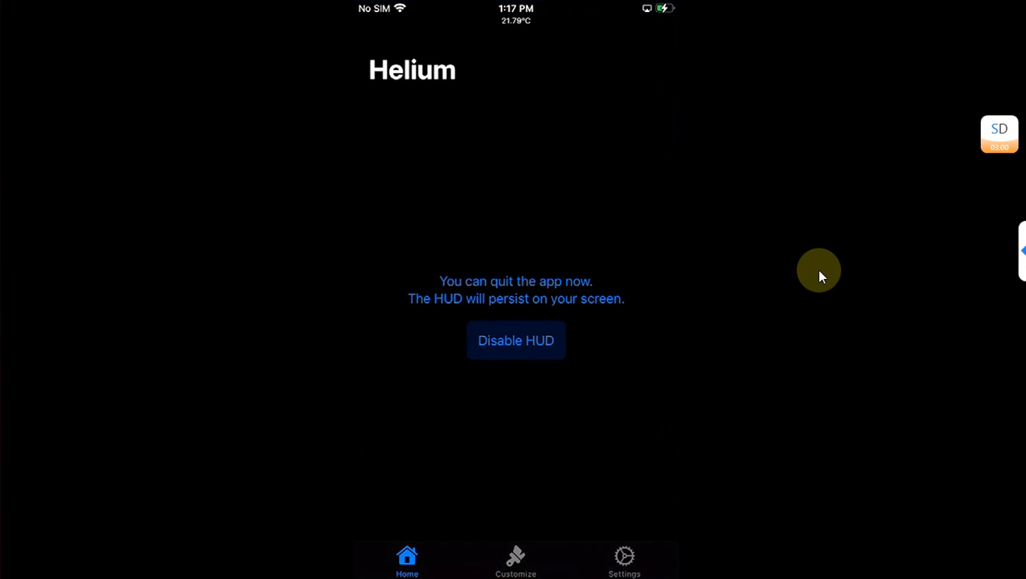
# Add a Network speed widget to the 'Helium' widget set
pyautogui.click(515, 560)
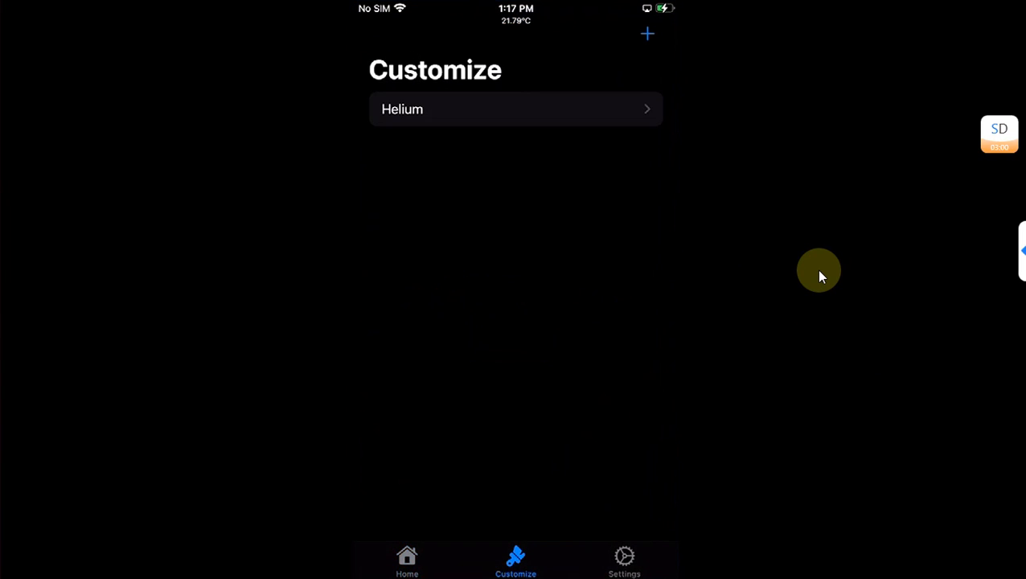
pyautogui.click(646, 34)
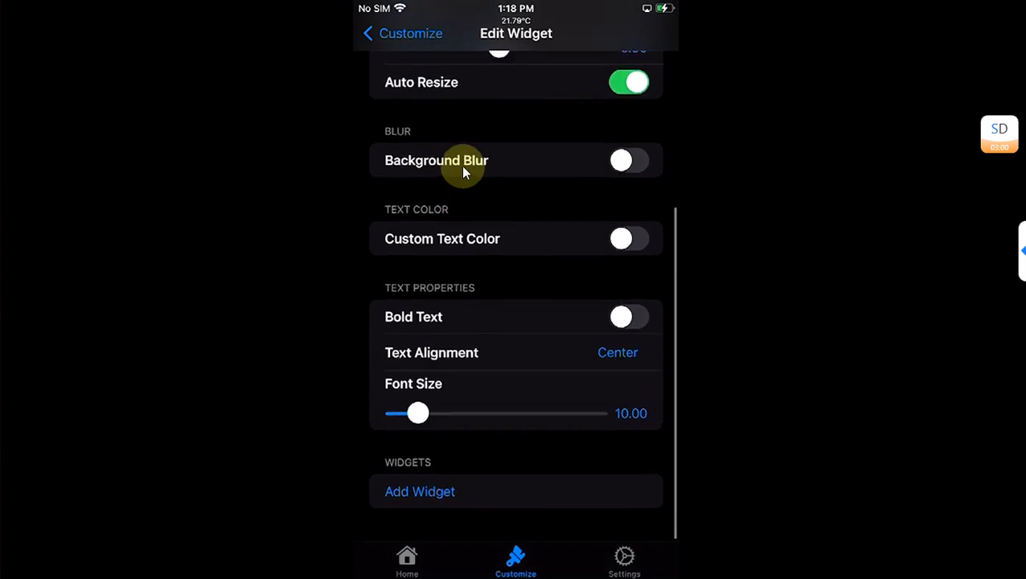
pyautogui.click(419, 493)
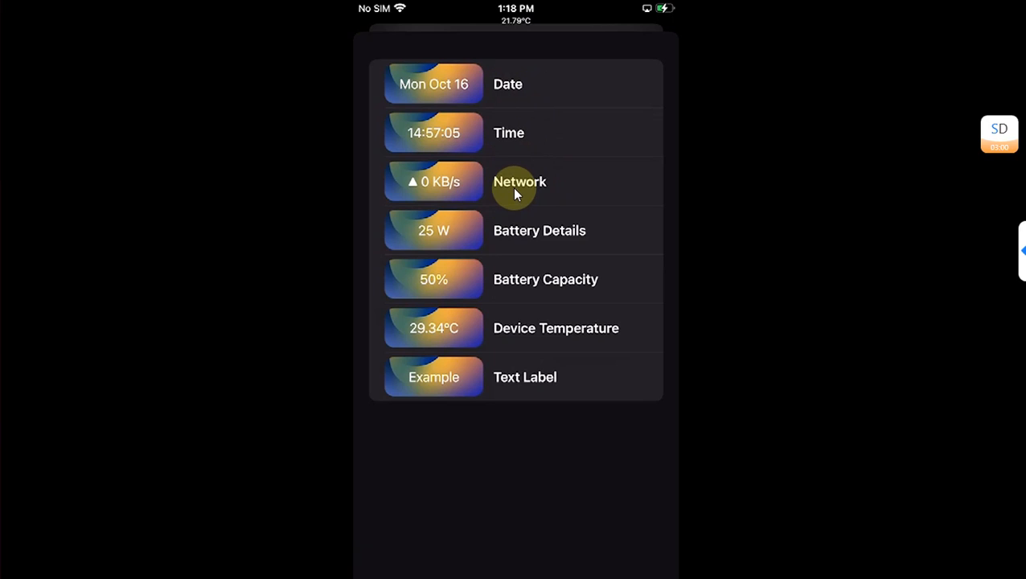
pyautogui.click(515, 181)
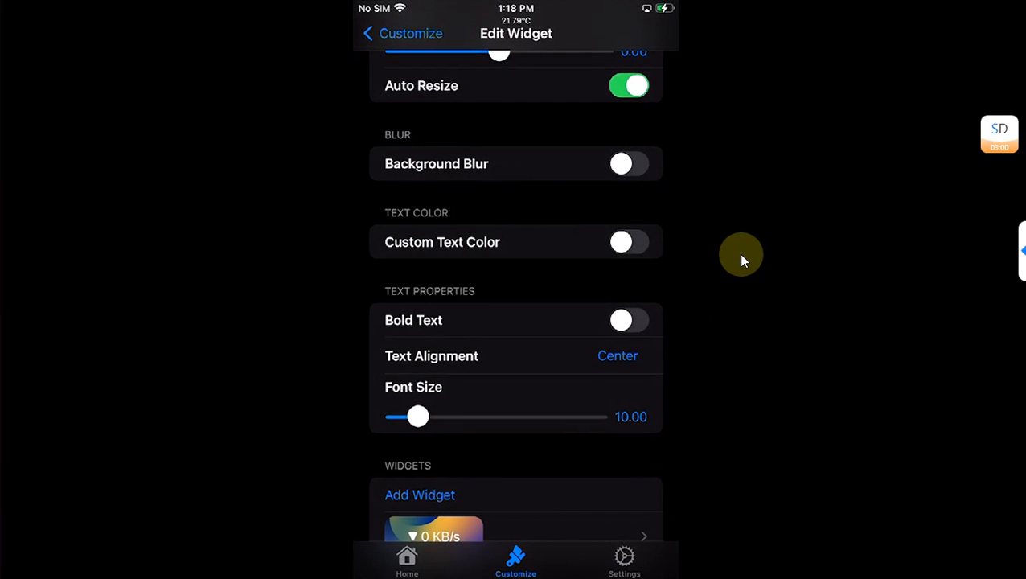
# Disable and re-enable the HUD so the network speed reading appears under the status bar
pyautogui.click(407, 560)
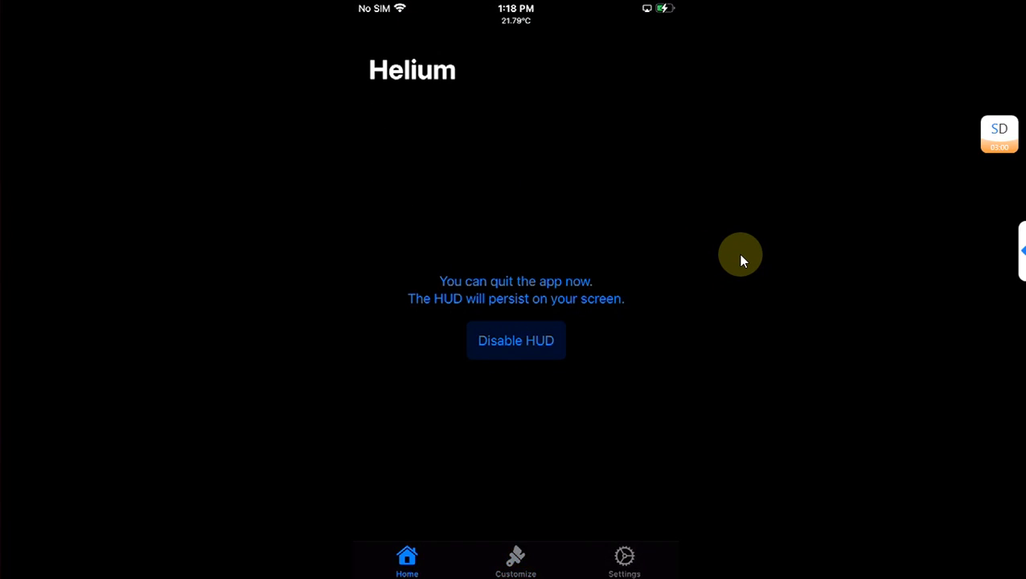
pyautogui.click(515, 341)
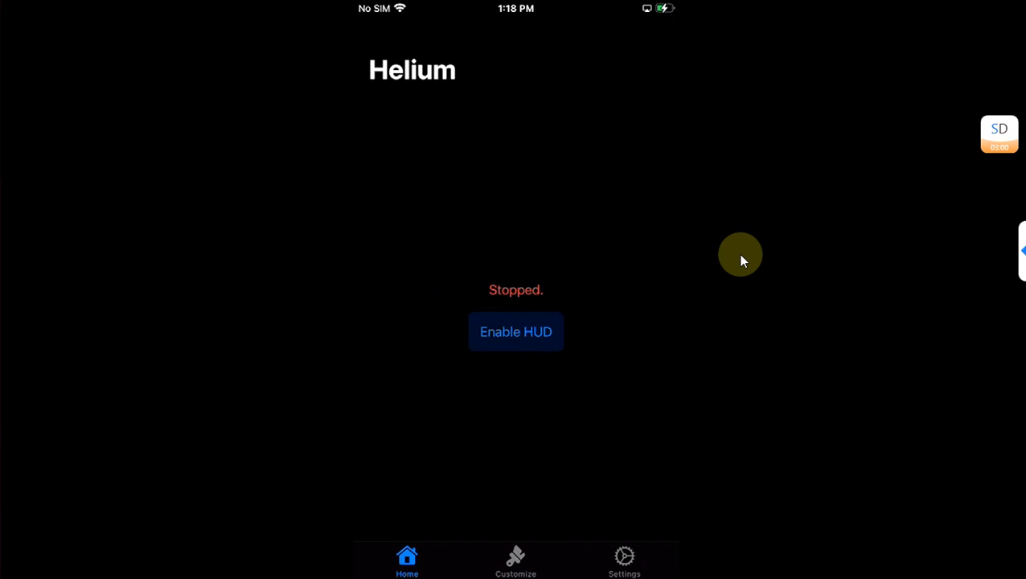
pyautogui.click(515, 331)
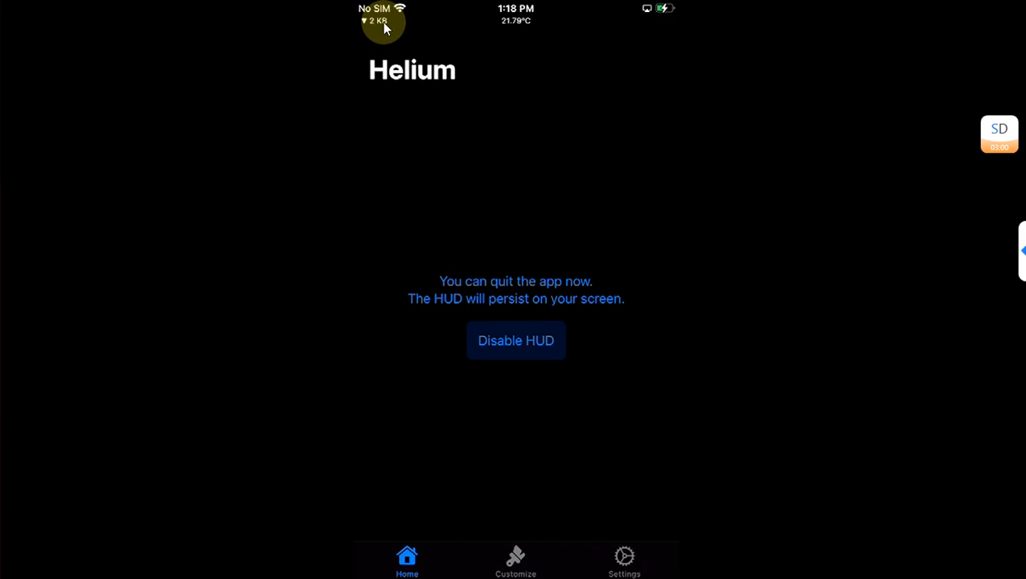
pyautogui.moveTo(893, 188)
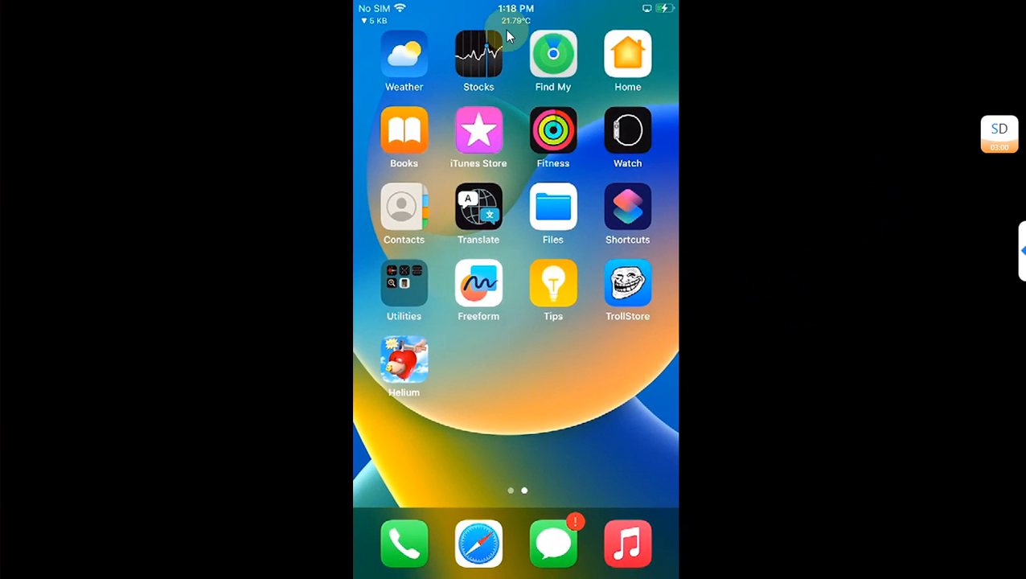
# Reopen Helium and scroll through the widgets listed in the Helium widget set
pyautogui.click(404, 360)
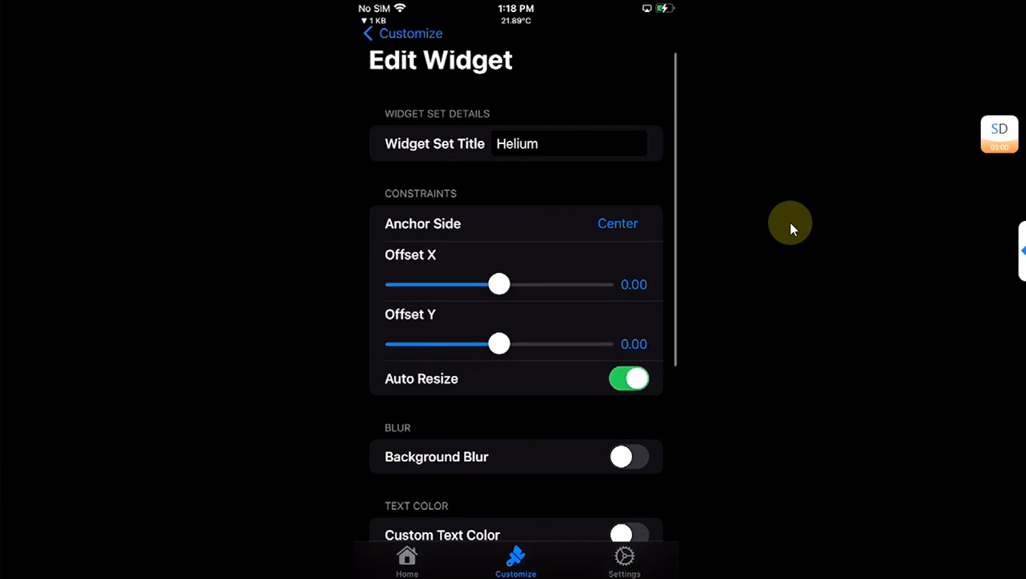
pyautogui.scroll(-3)
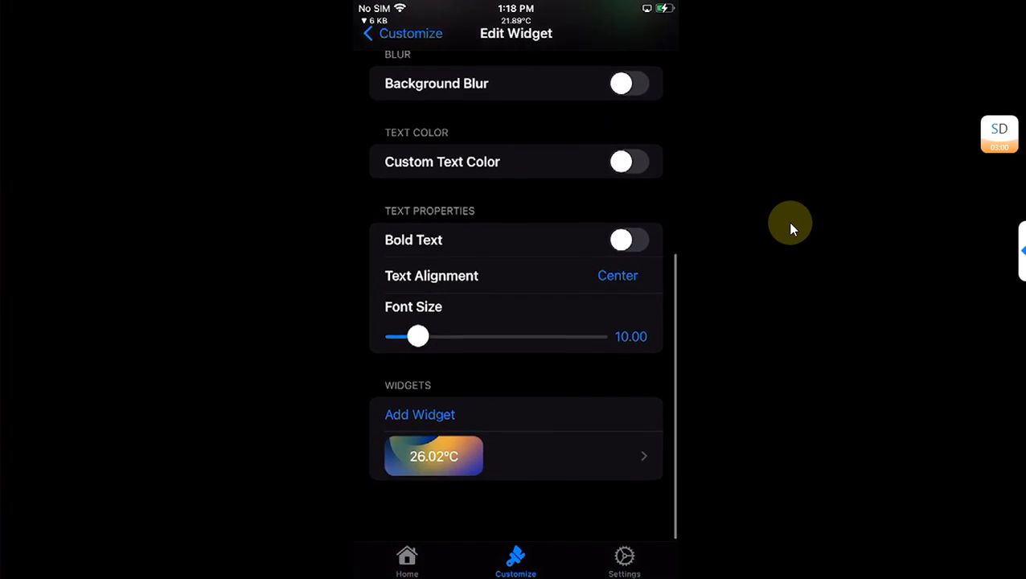
pyautogui.scroll(-3)
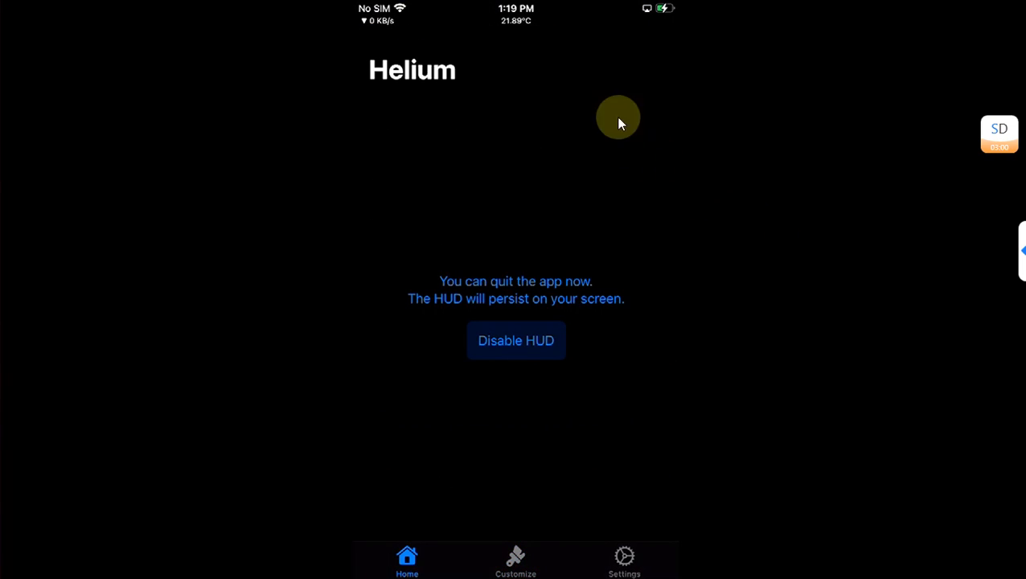
pyautogui.moveTo(679, 24)
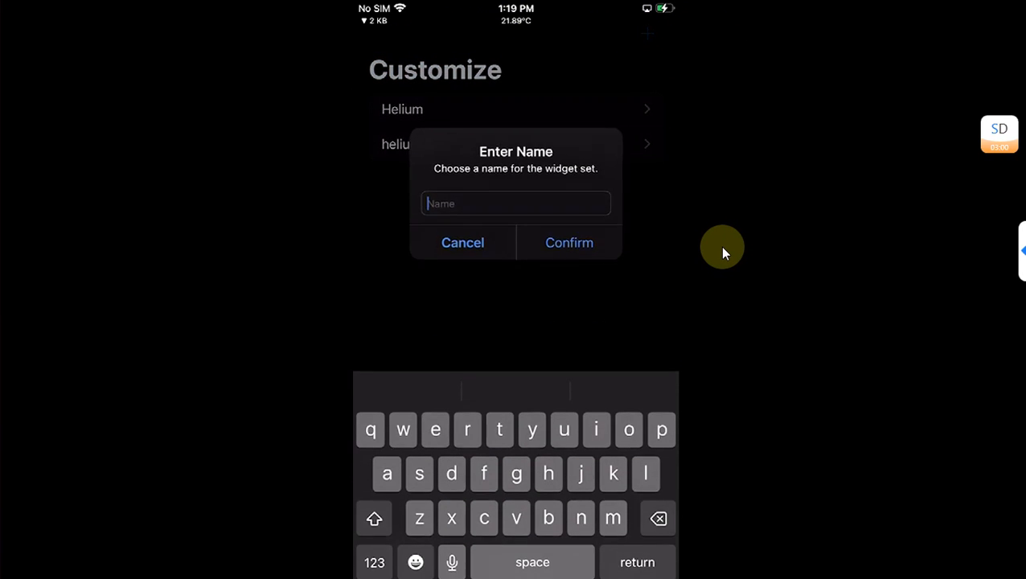
# Confirm the 'helium 2' widget set, anchor it Right, and add a Battery Details widget
pyautogui.click(570, 242)
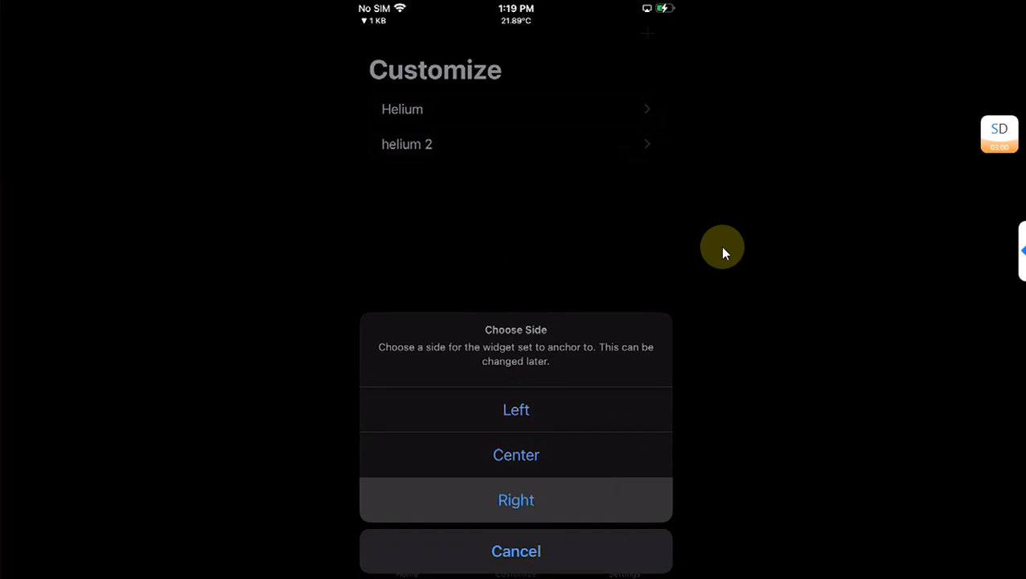
pyautogui.click(515, 499)
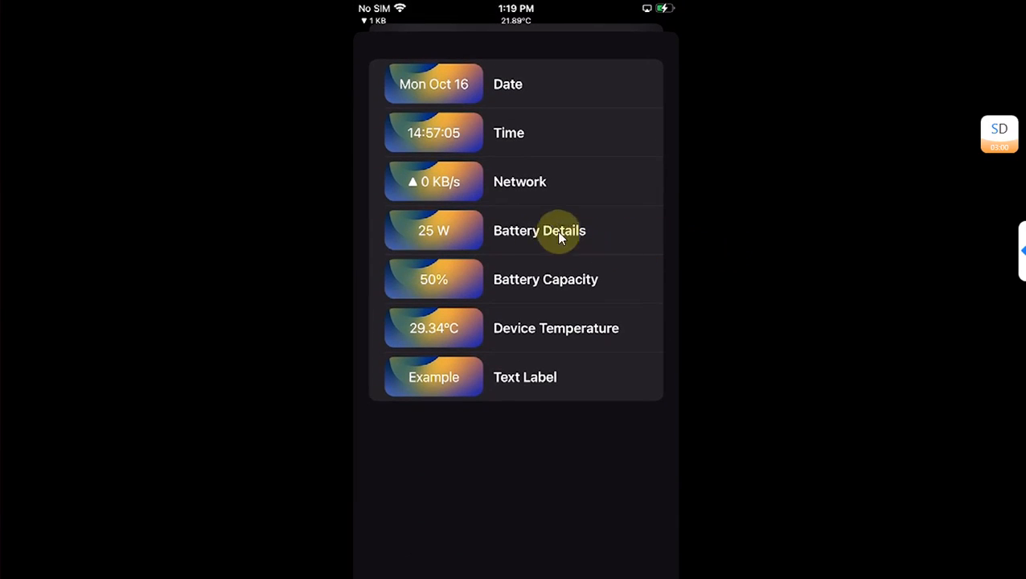
pyautogui.click(539, 232)
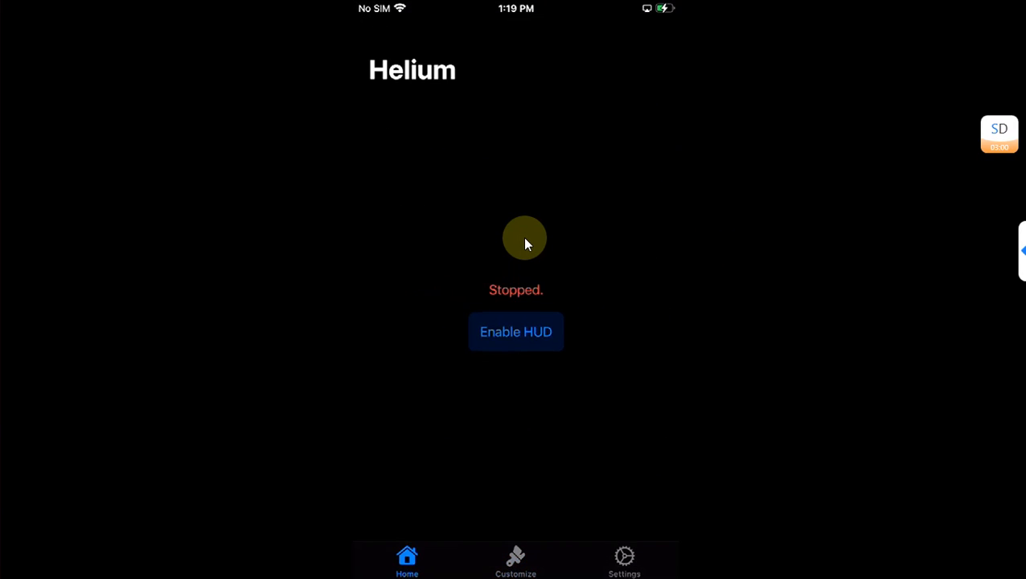
# Enable the HUD so battery wattage appears beside network speed and temperature, then check from the Home Screen
pyautogui.click(515, 332)
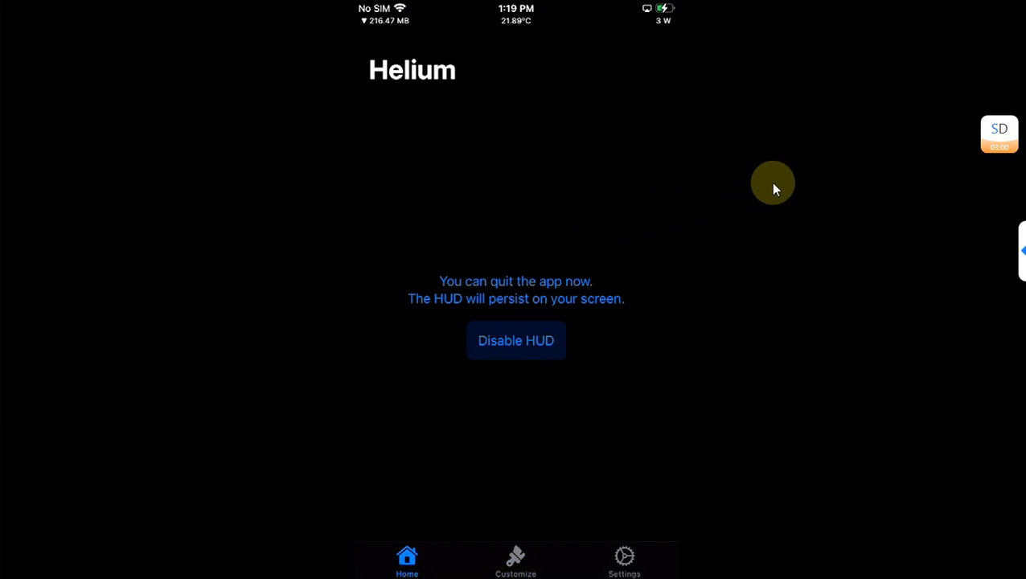
pyautogui.moveTo(656, 39)
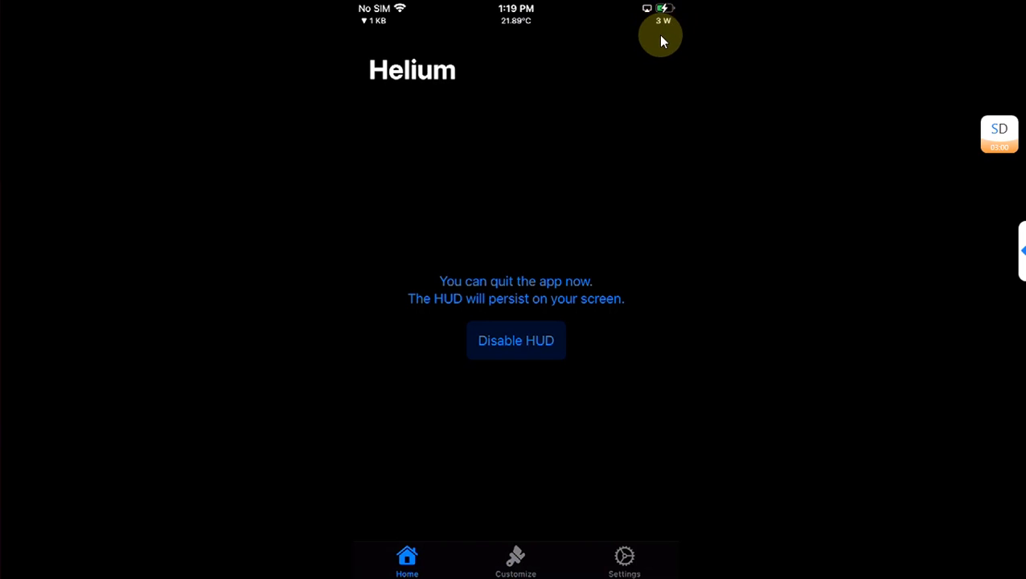
pyautogui.moveTo(492, 38)
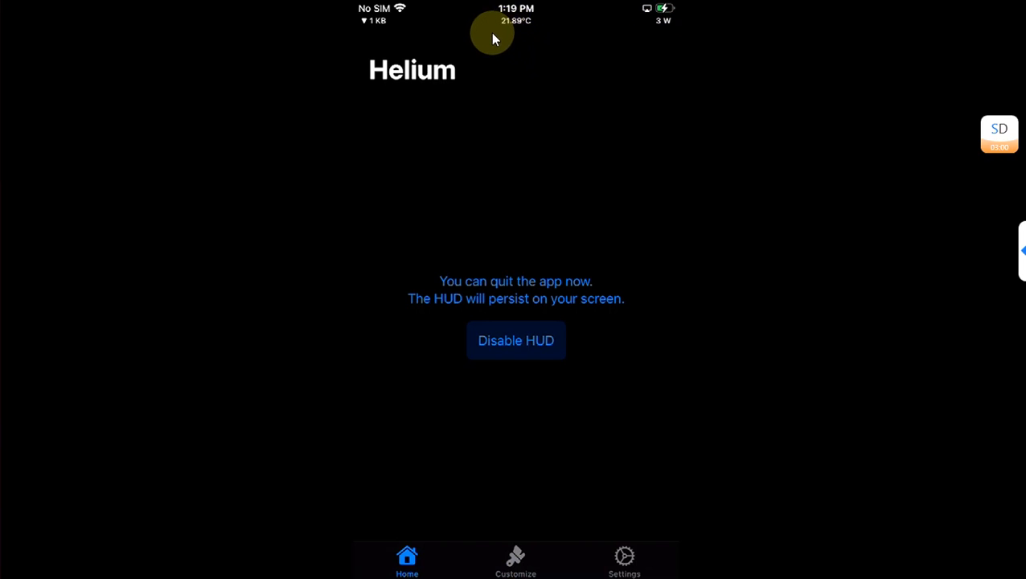
pyautogui.moveTo(374, 26)
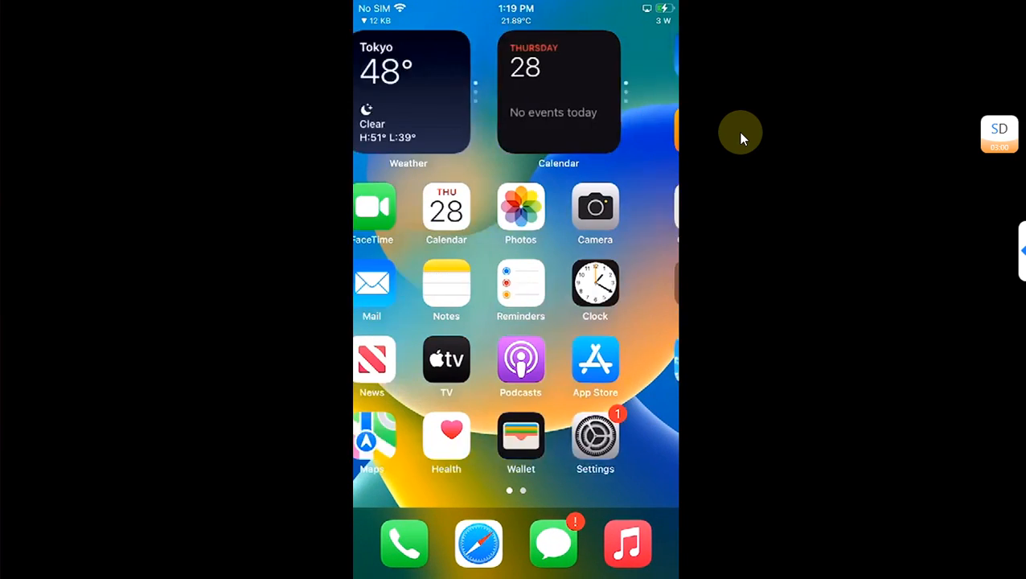
pyautogui.hscroll(-3)
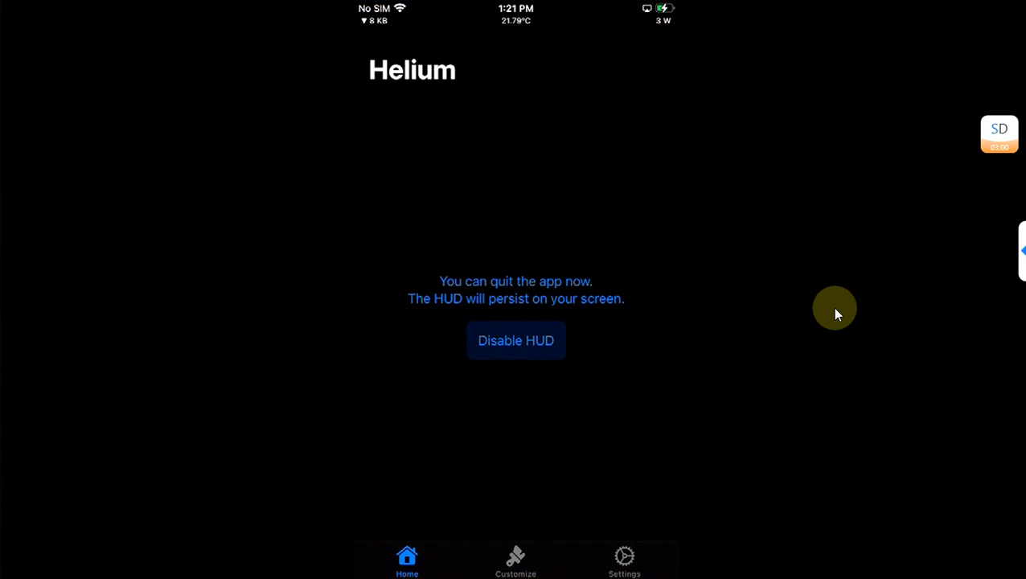
# Reset Helium's user data from Settings, acknowledge deletion, and dismiss the Info alert after relaunch
pyautogui.click(515, 561)
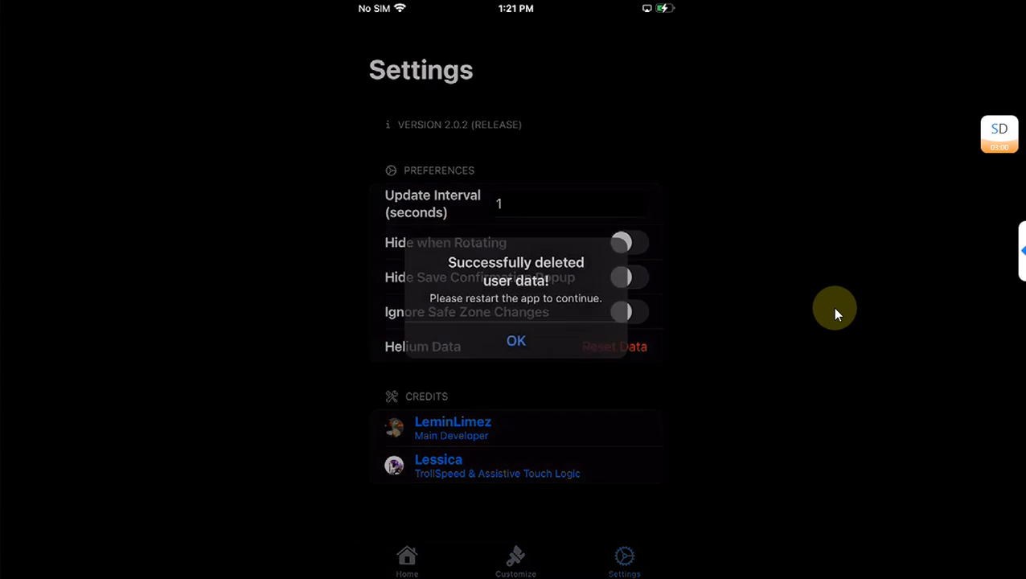
pyautogui.click(515, 342)
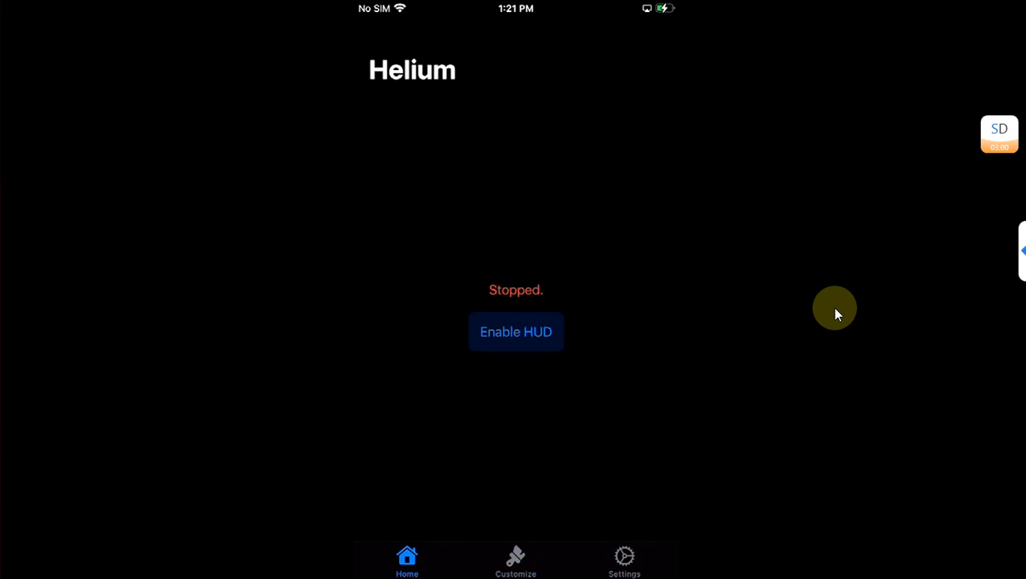
pyautogui.click(514, 332)
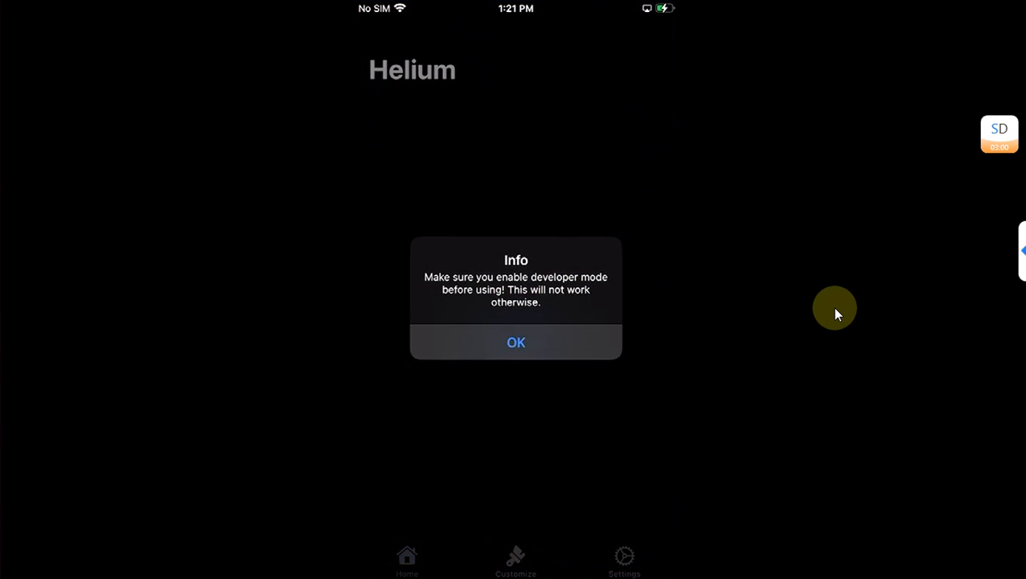
pyautogui.click(515, 341)
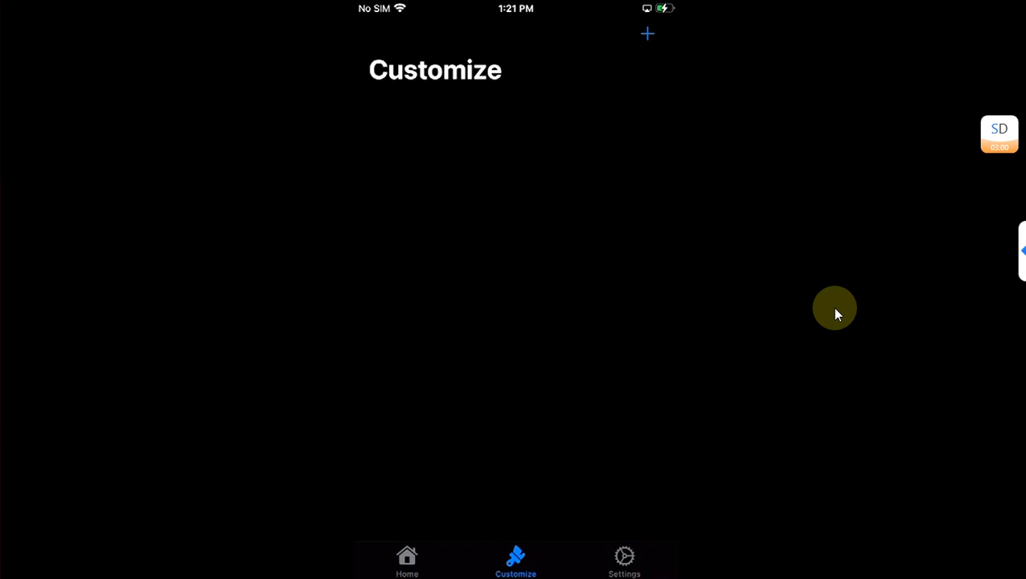
# Leave Helium for the Home Screen with no HUD readings in the status bar
pyautogui.click(624, 559)
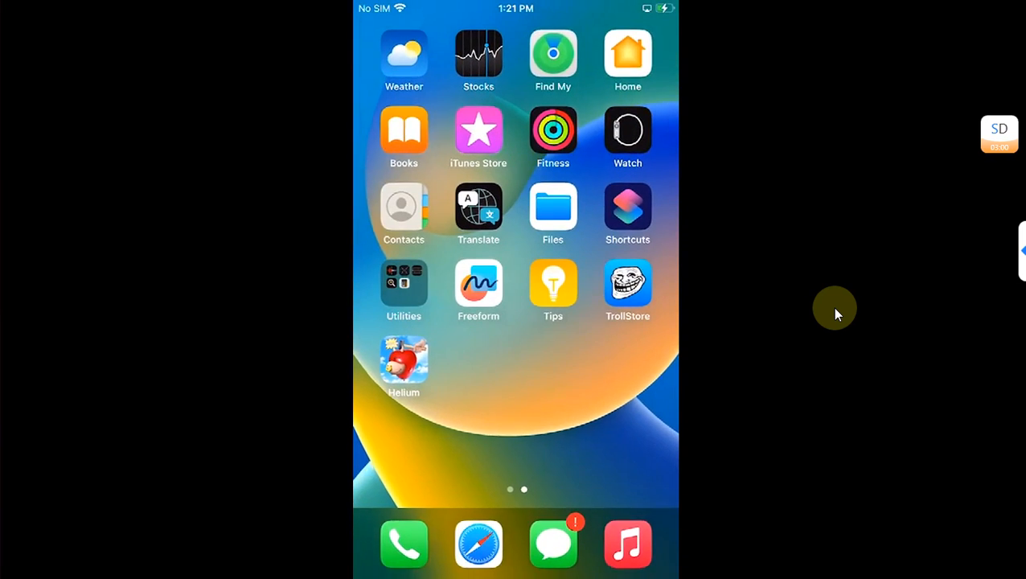
pyautogui.moveTo(749, 224)
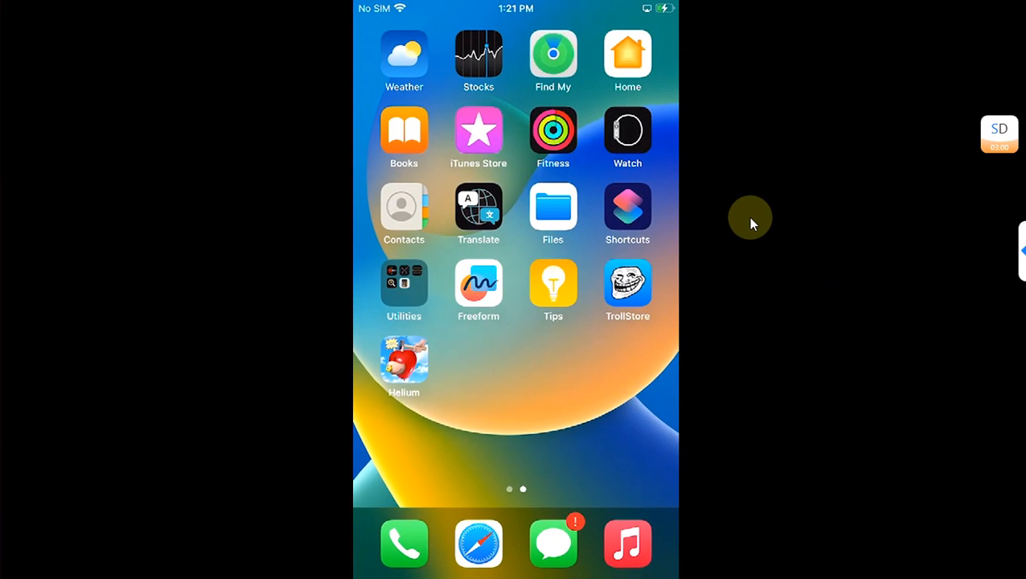